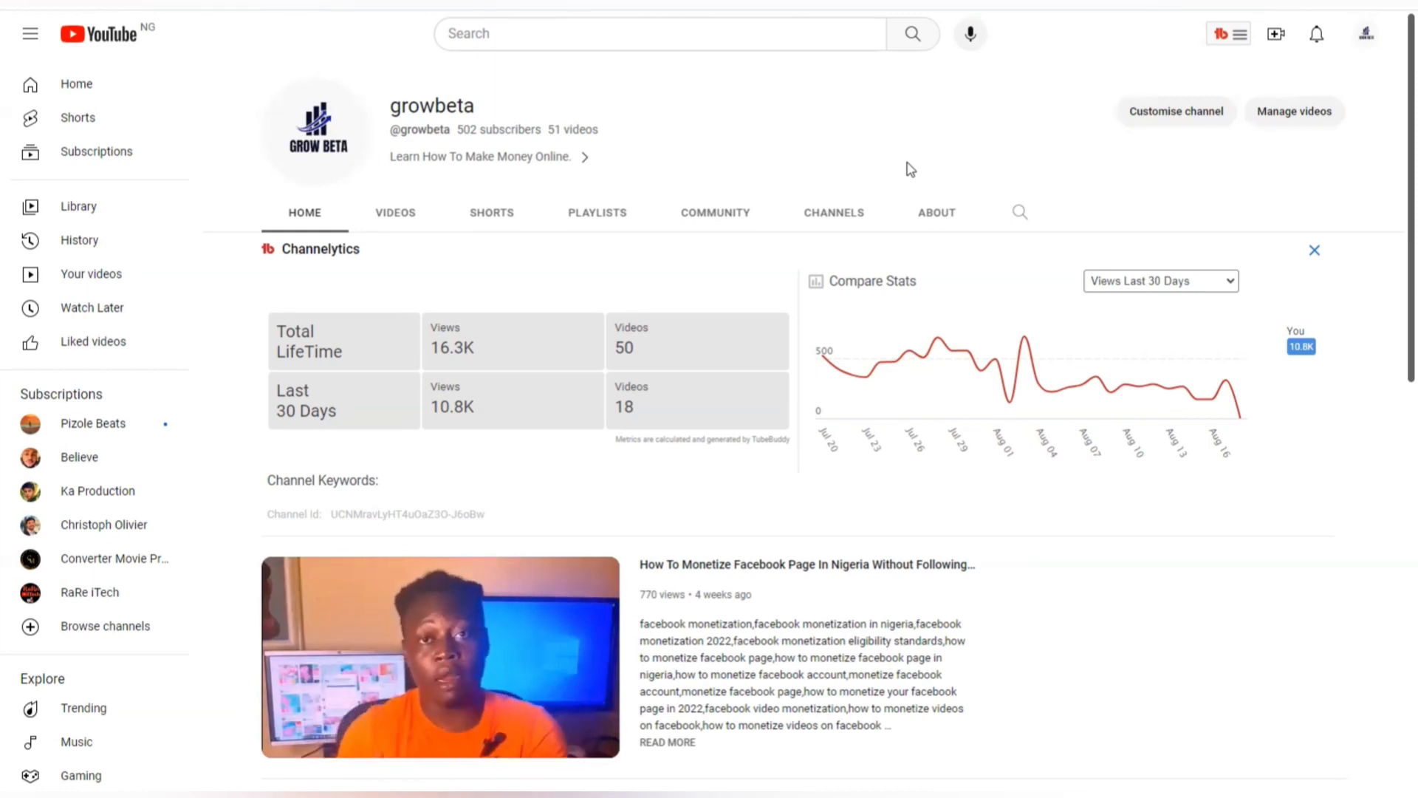
pyautogui.moveTo(719, 144)
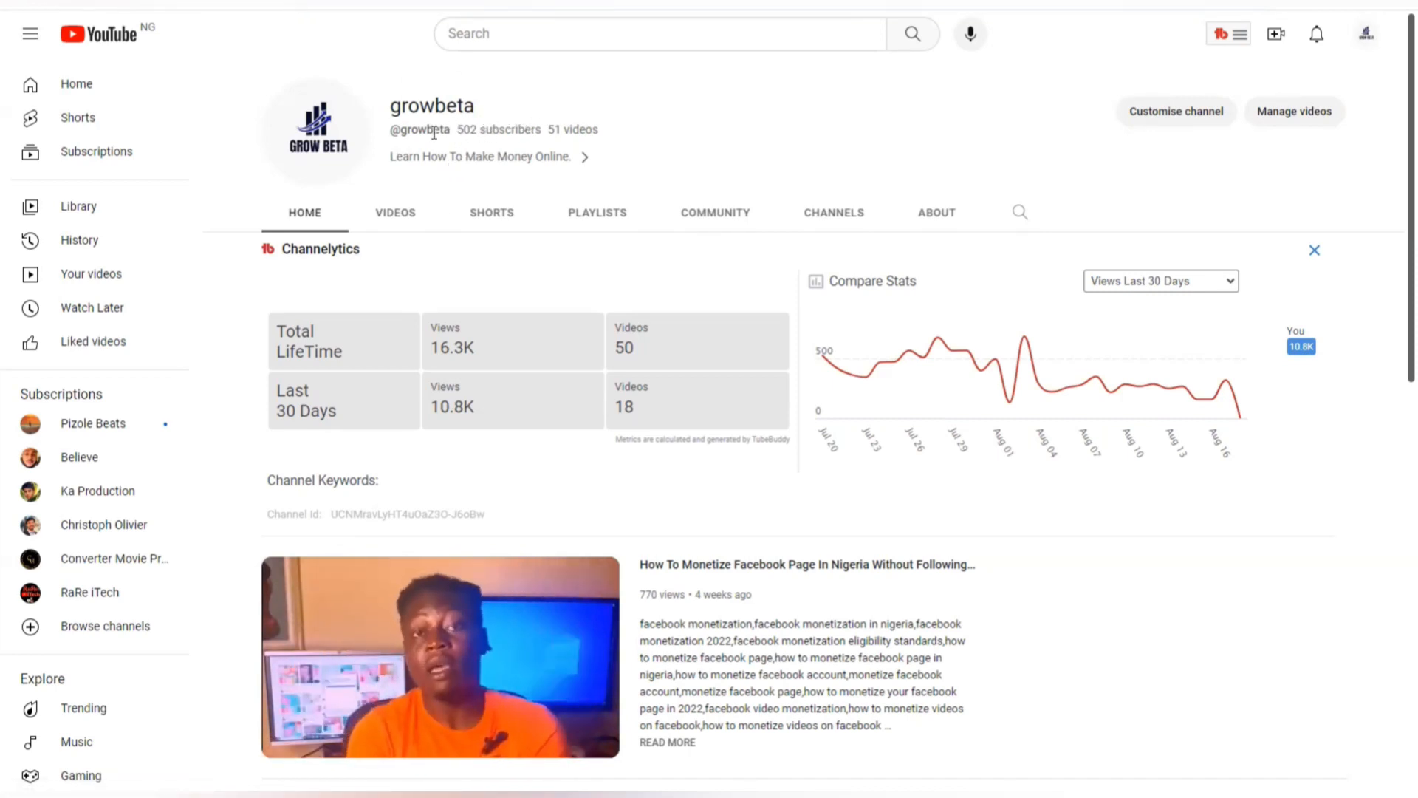
pyautogui.moveTo(692, 140)
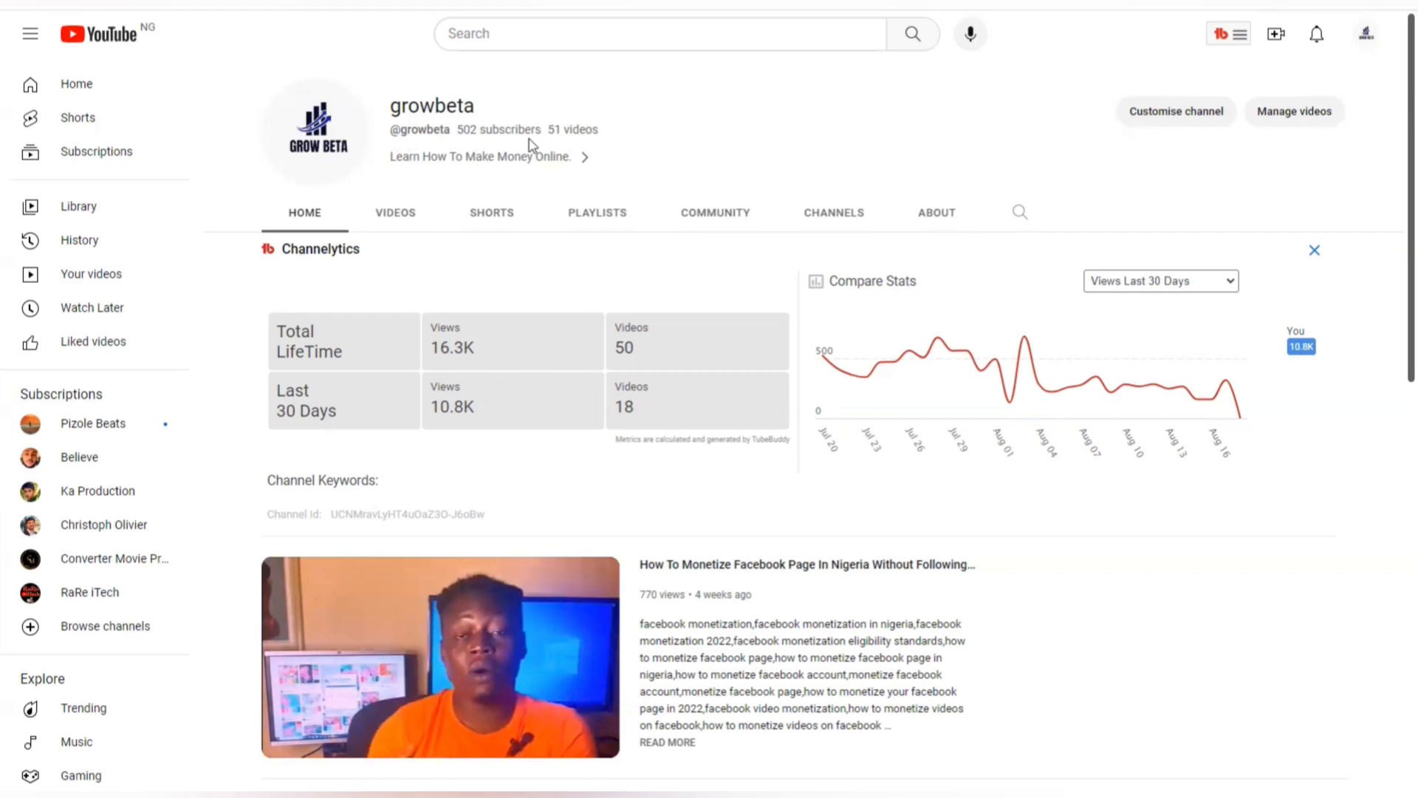
pyautogui.moveTo(622, 89)
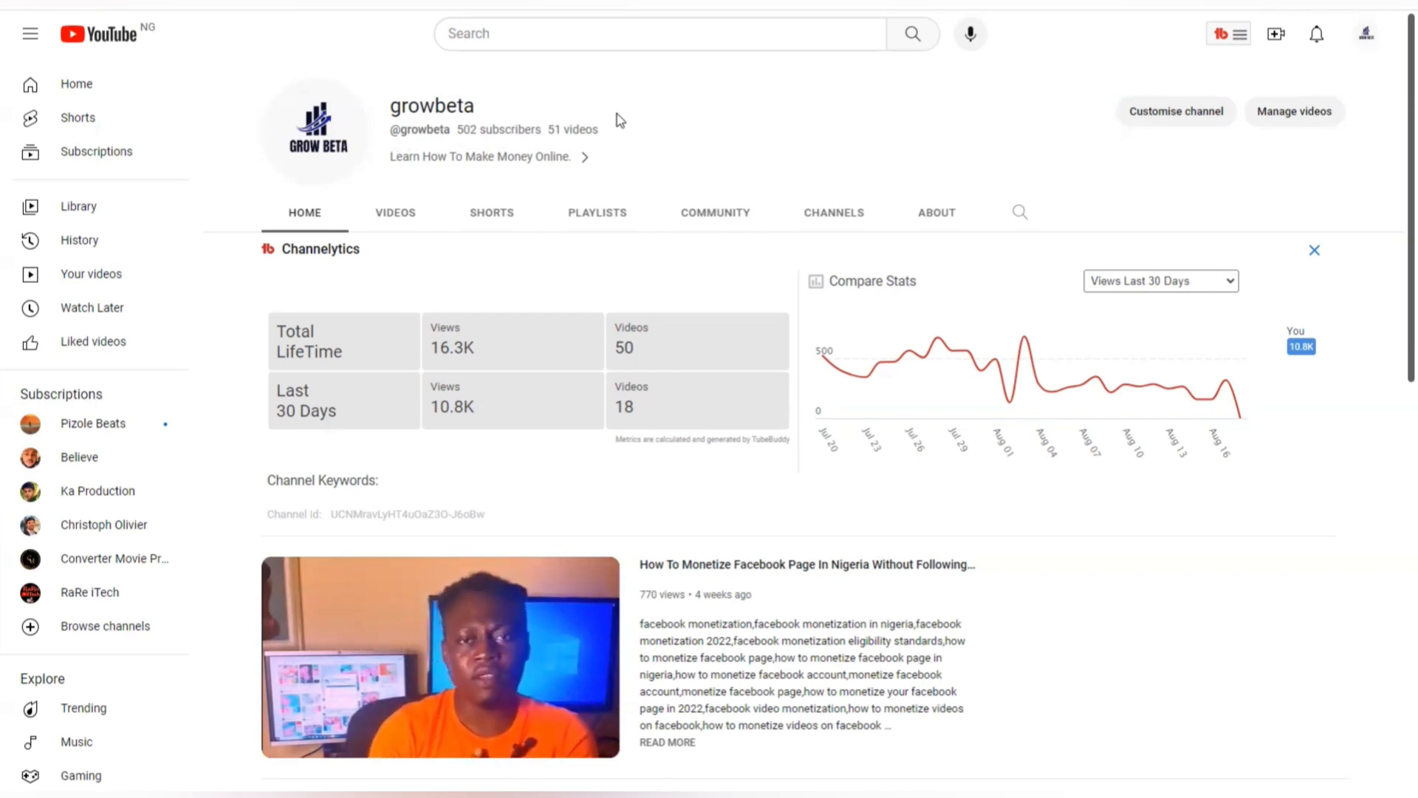
pyautogui.moveTo(633, 101)
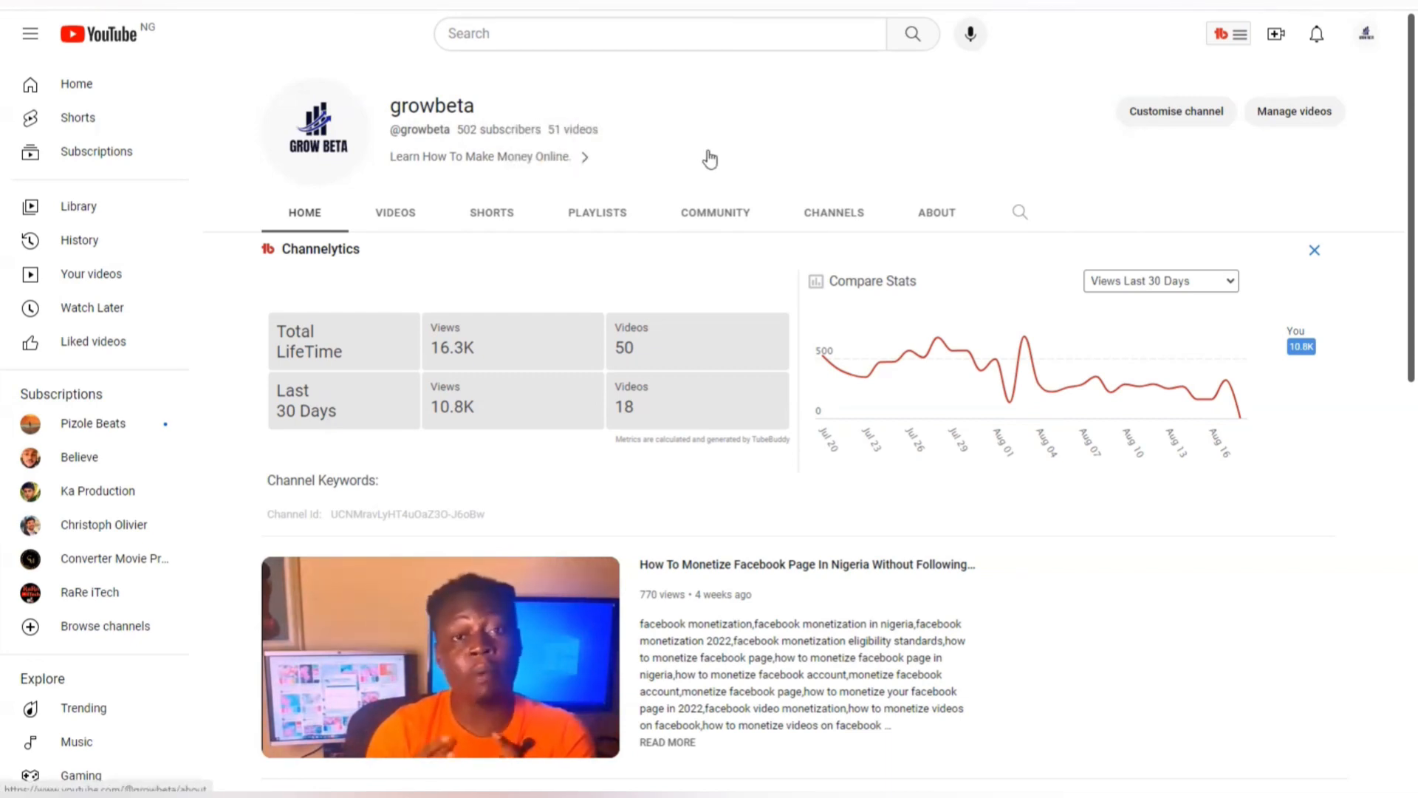
pyautogui.moveTo(692, 92)
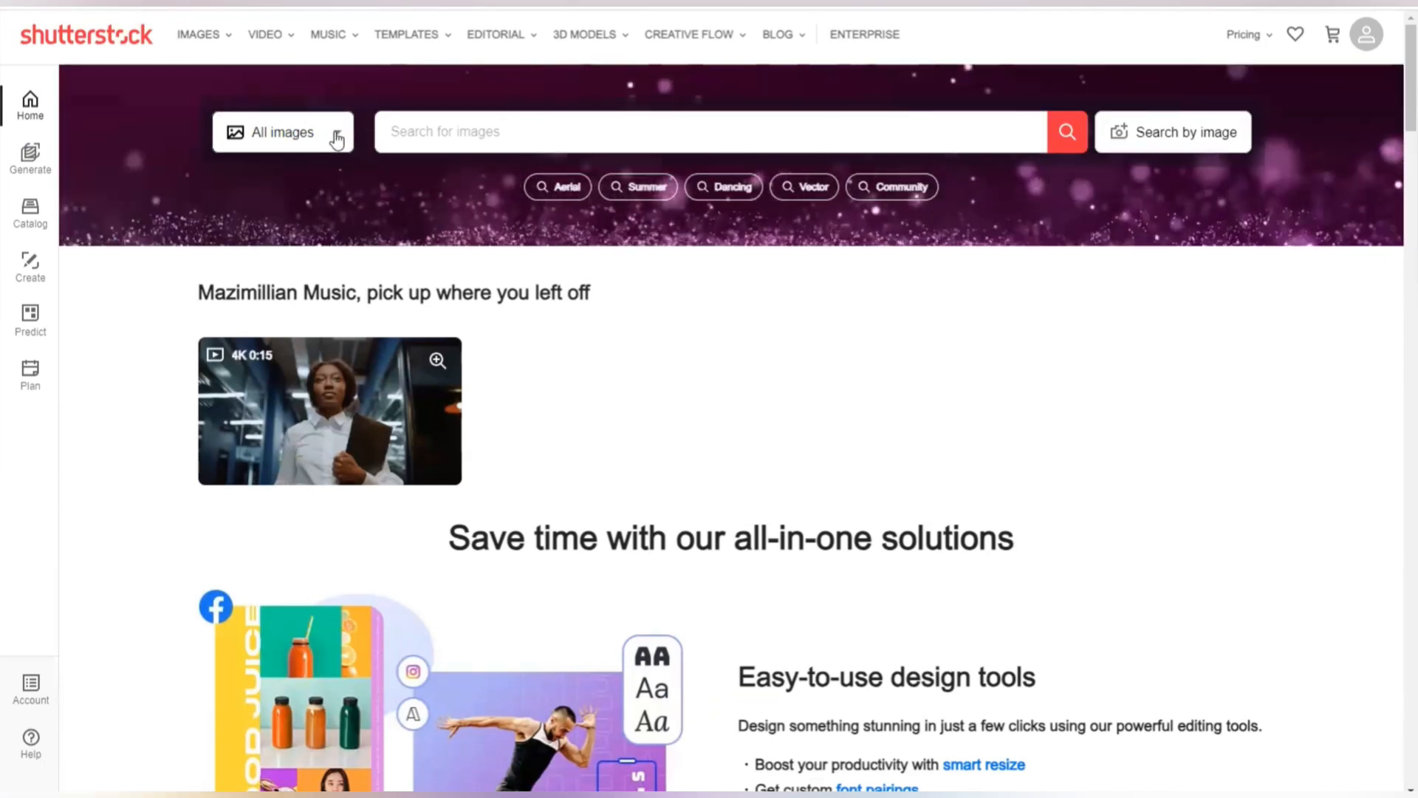
# Restrict the Shutterstock search to Video and search for 'a lady in the office'.
pyautogui.click(282, 132)
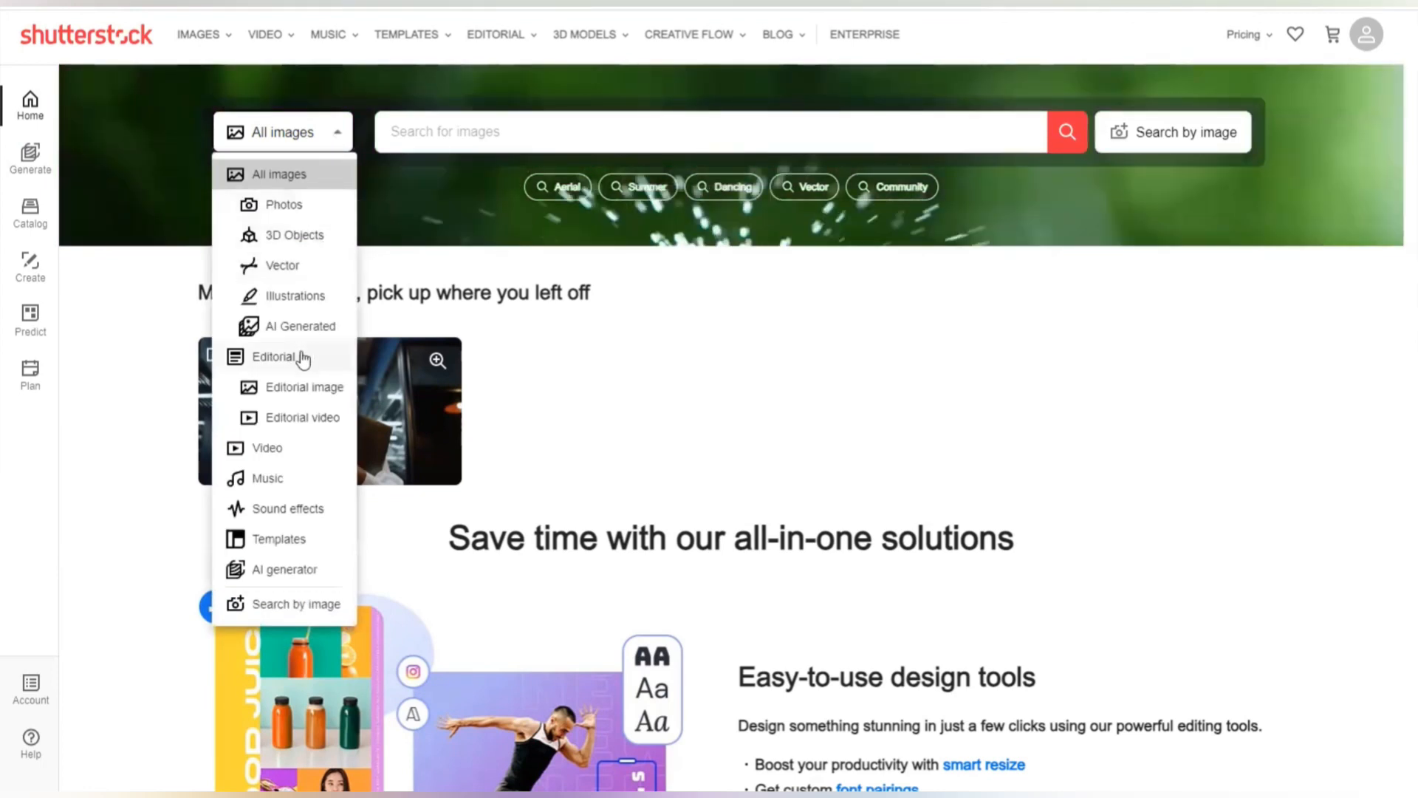
pyautogui.click(267, 447)
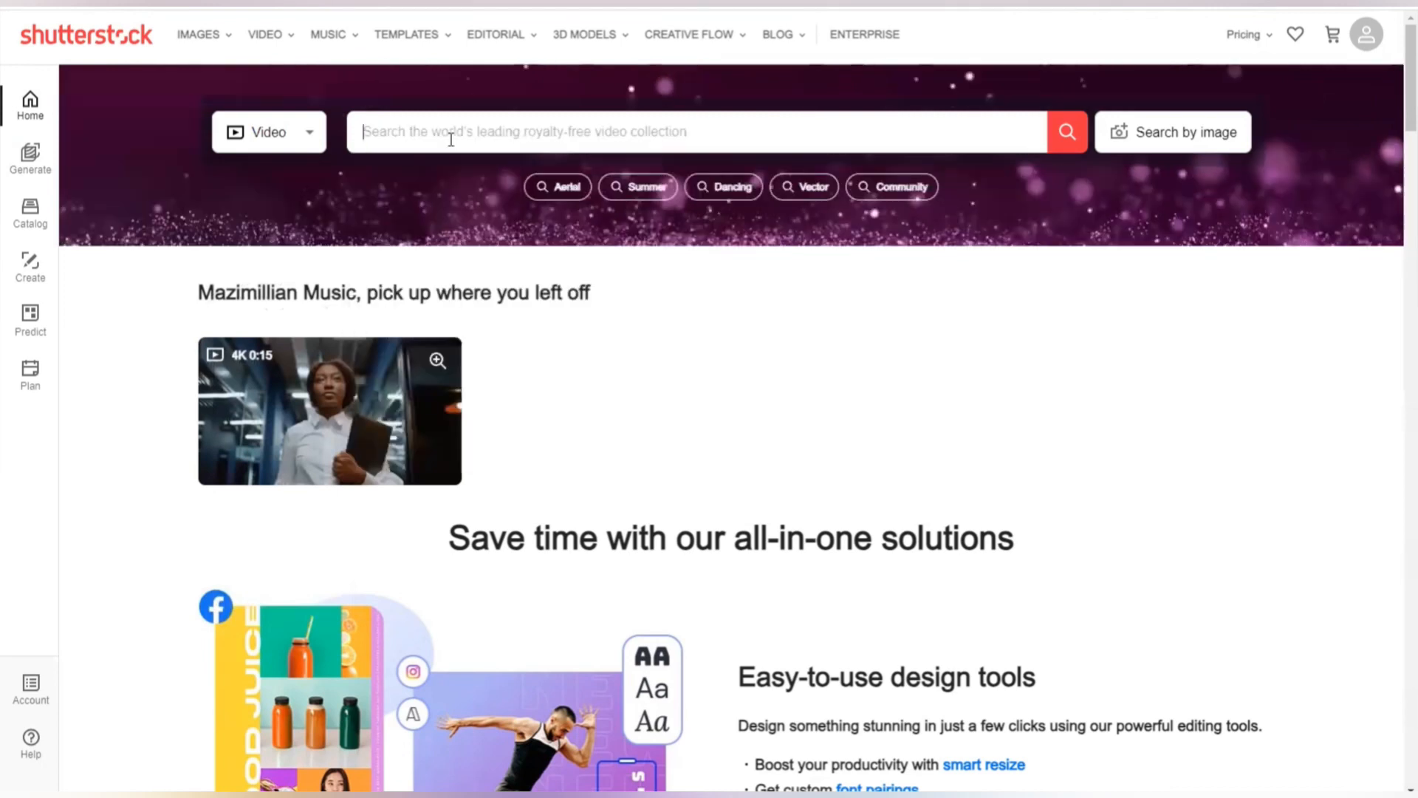
pyautogui.write('a la')
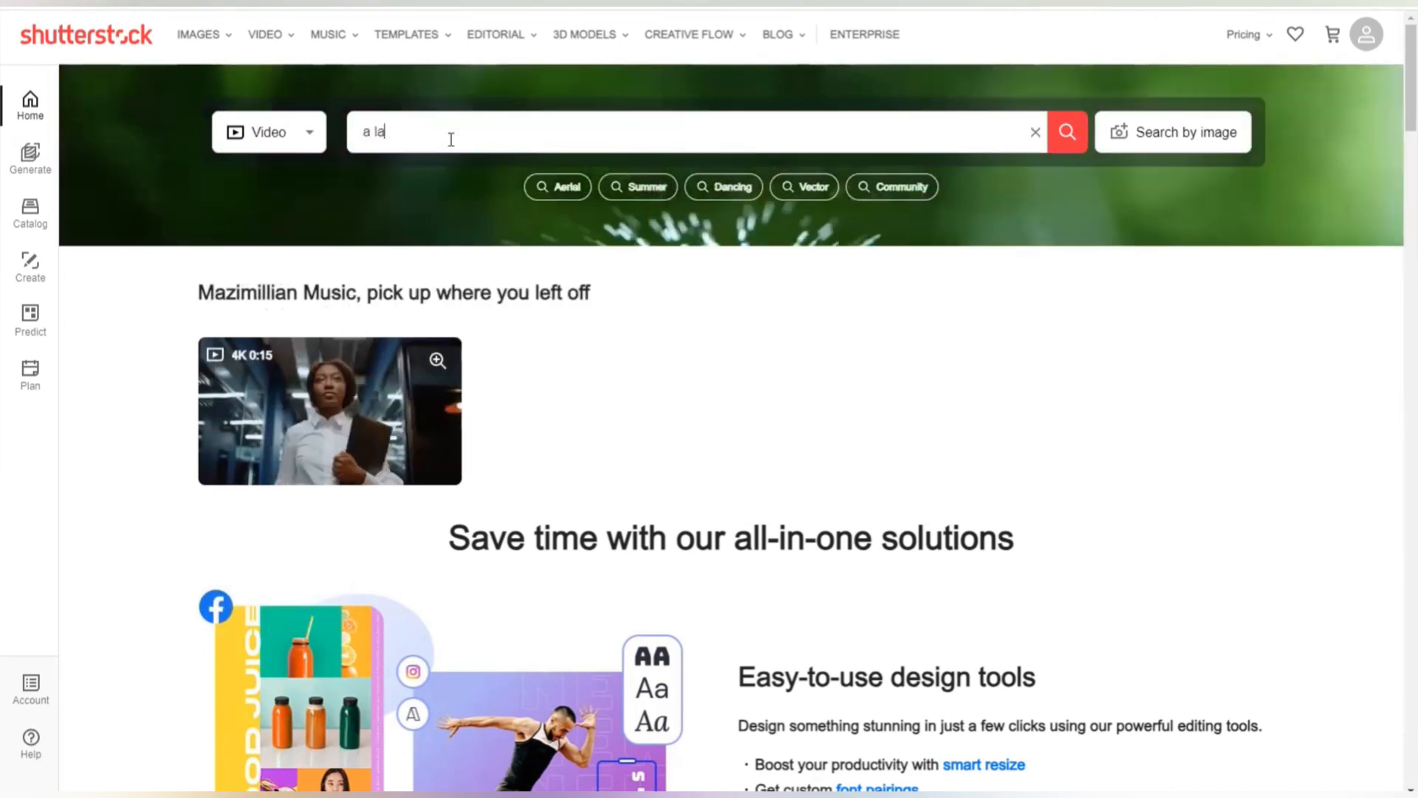
pyautogui.write('dy')
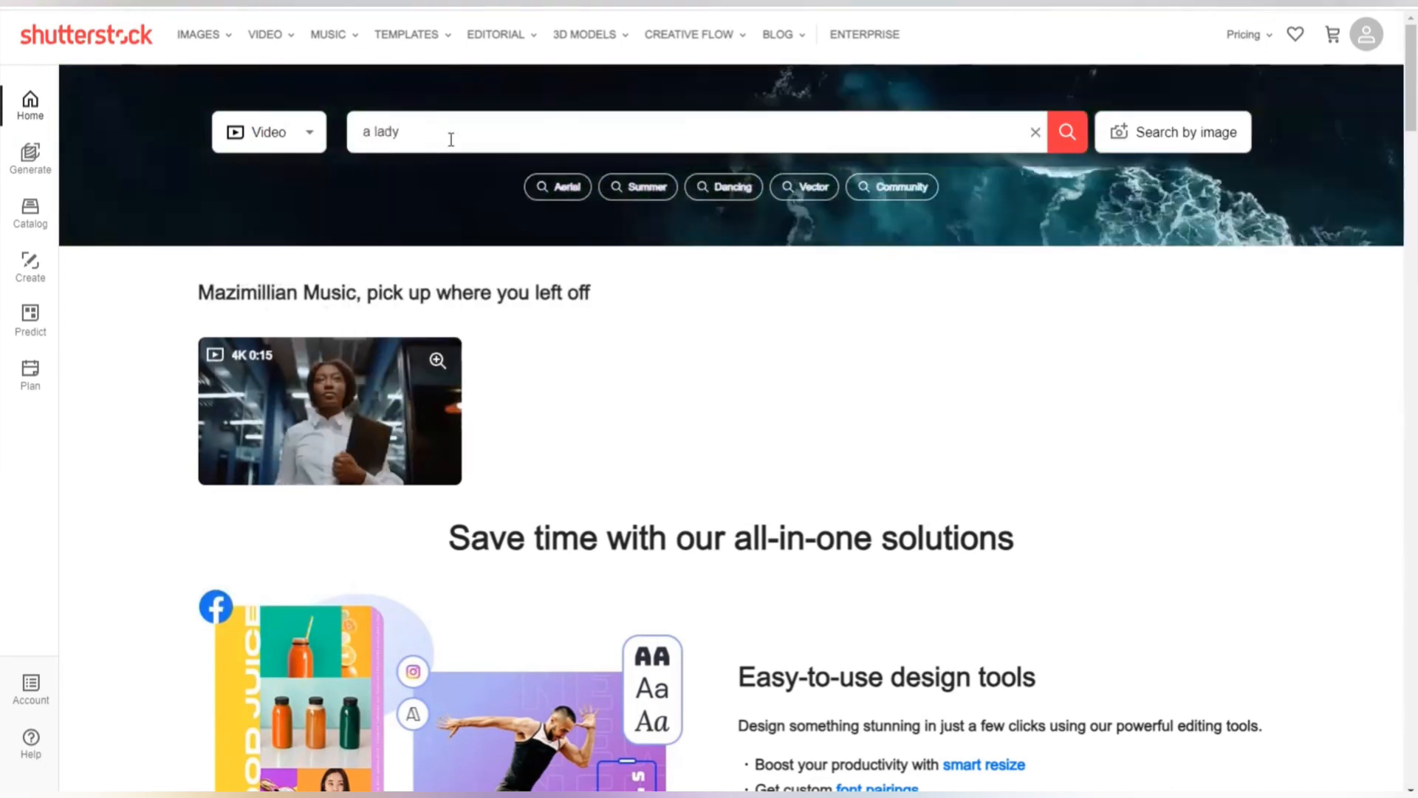
pyautogui.write('in')
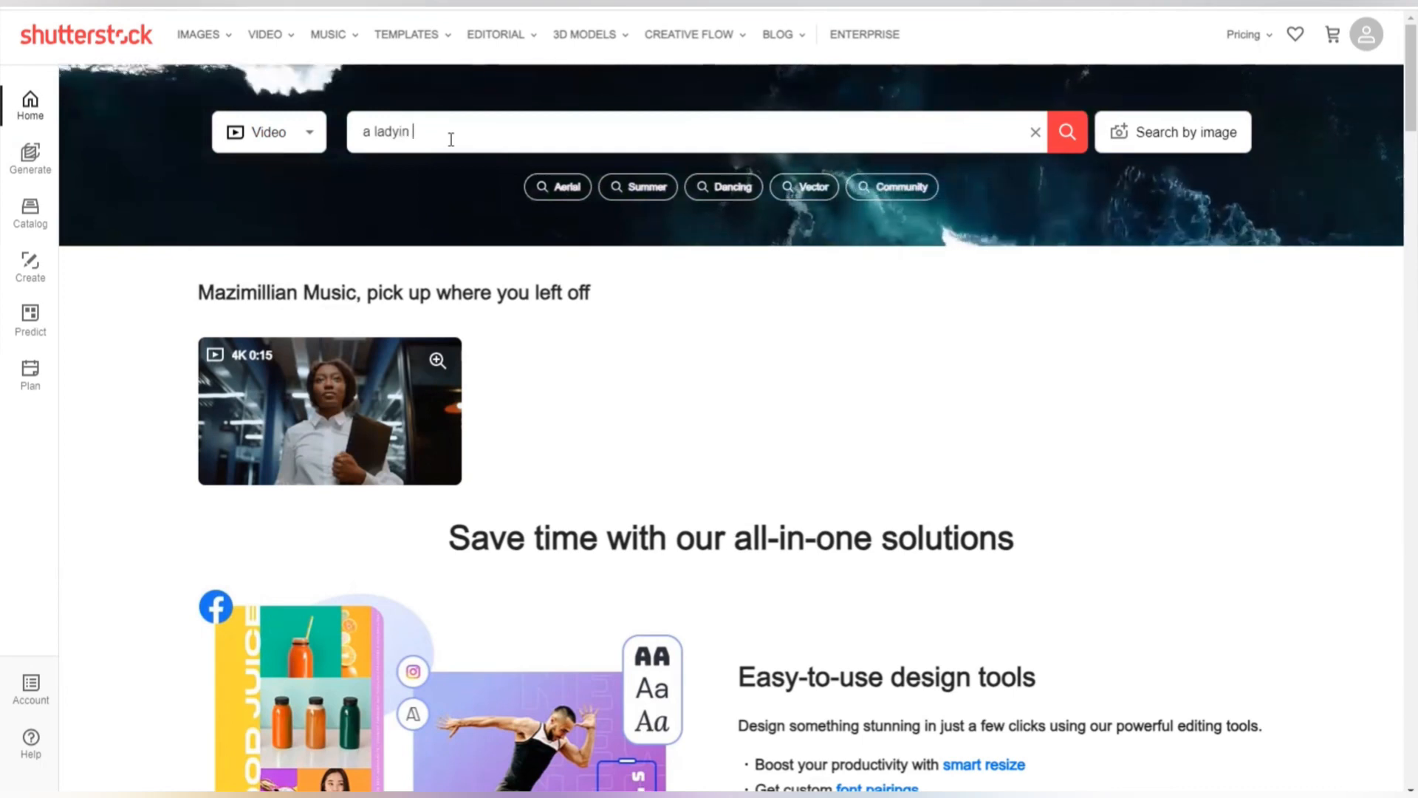
pyautogui.press('Backspace')
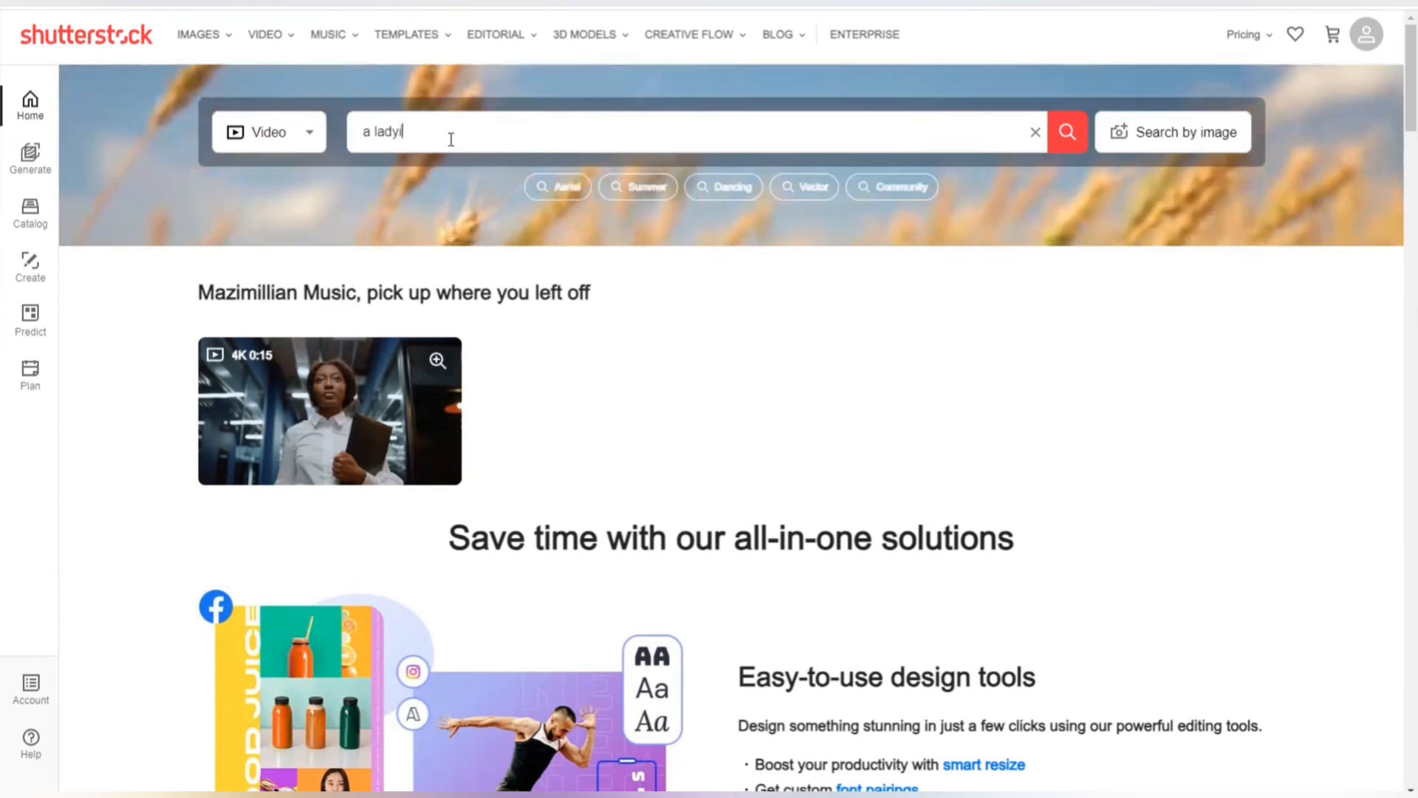
pyautogui.write('int')
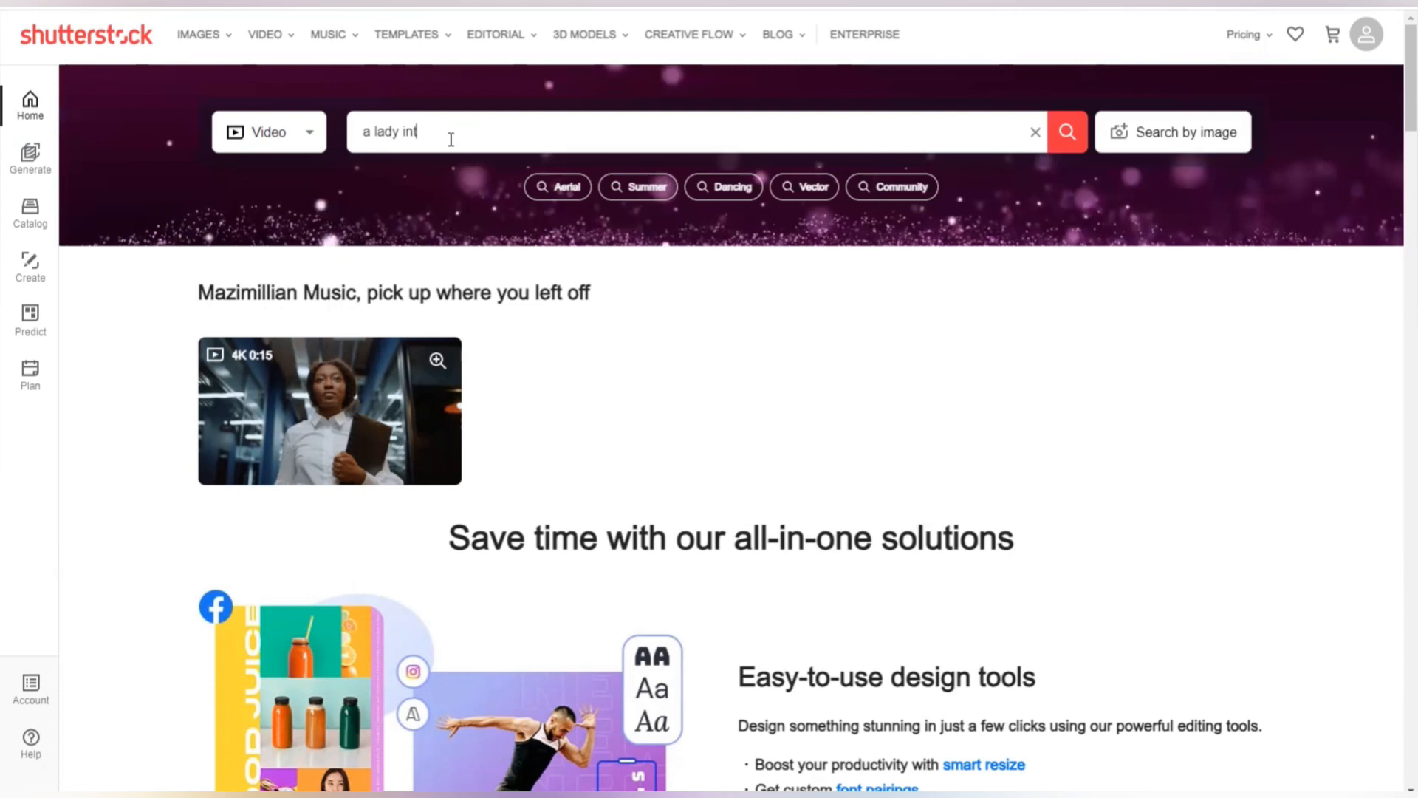
pyautogui.press('backspace')
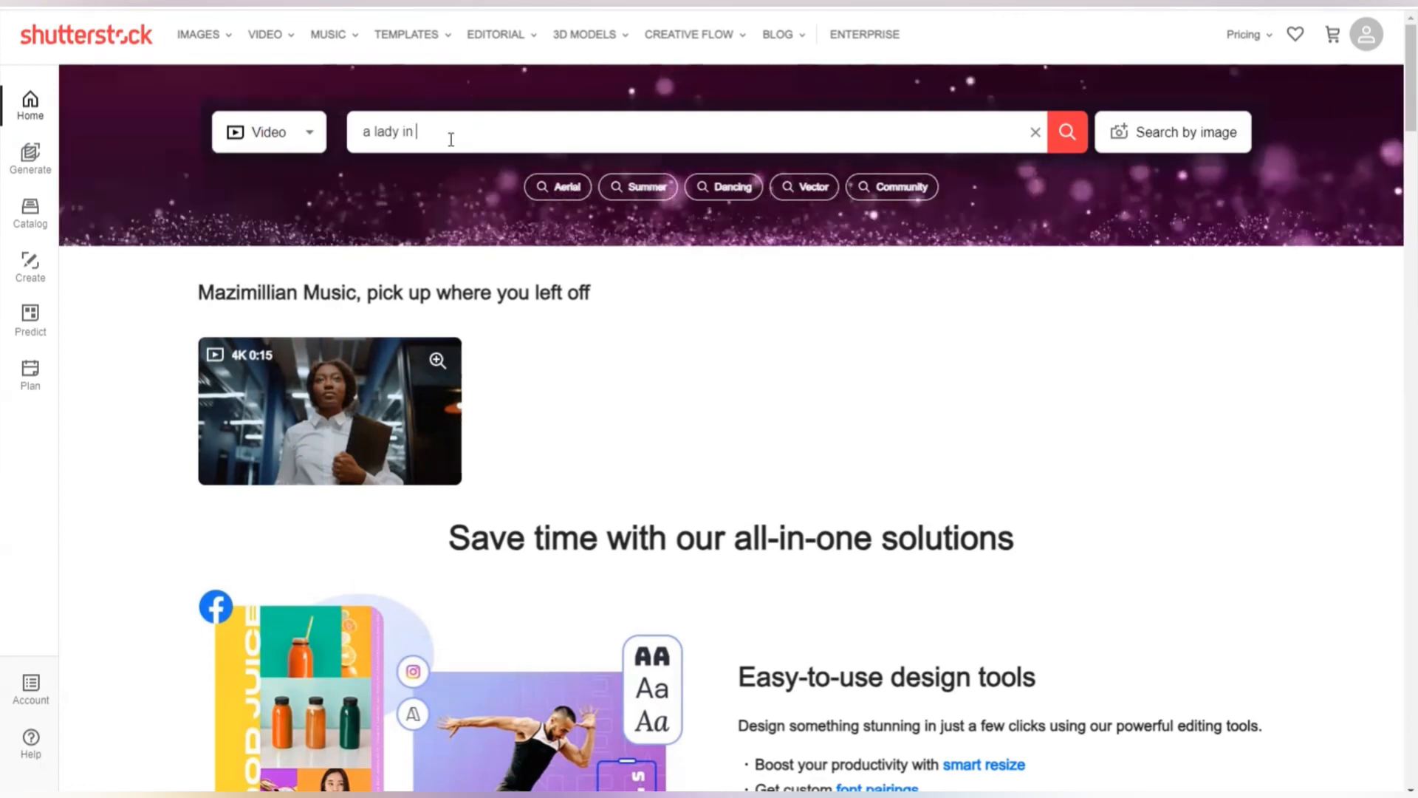
pyautogui.write('the o')
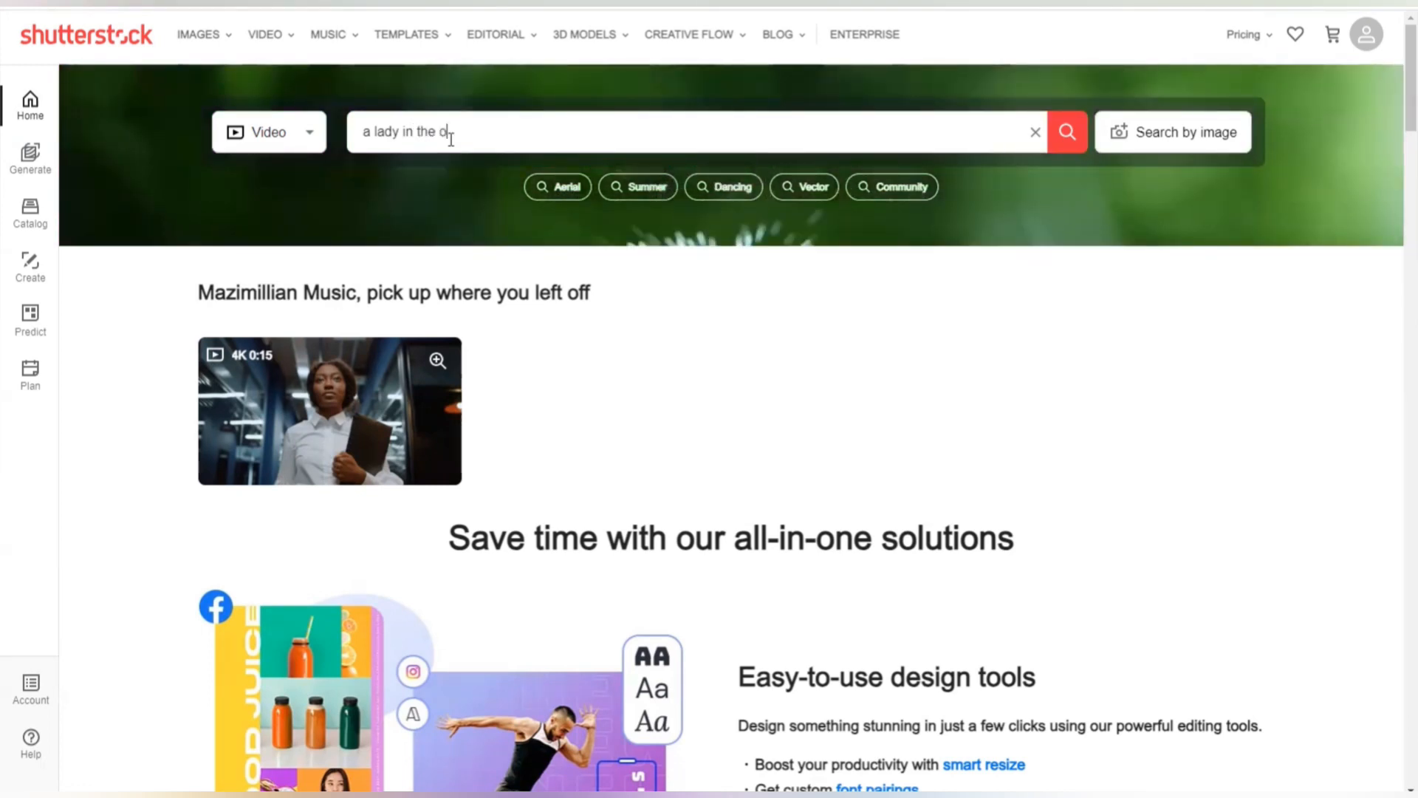
pyautogui.write('ffice')
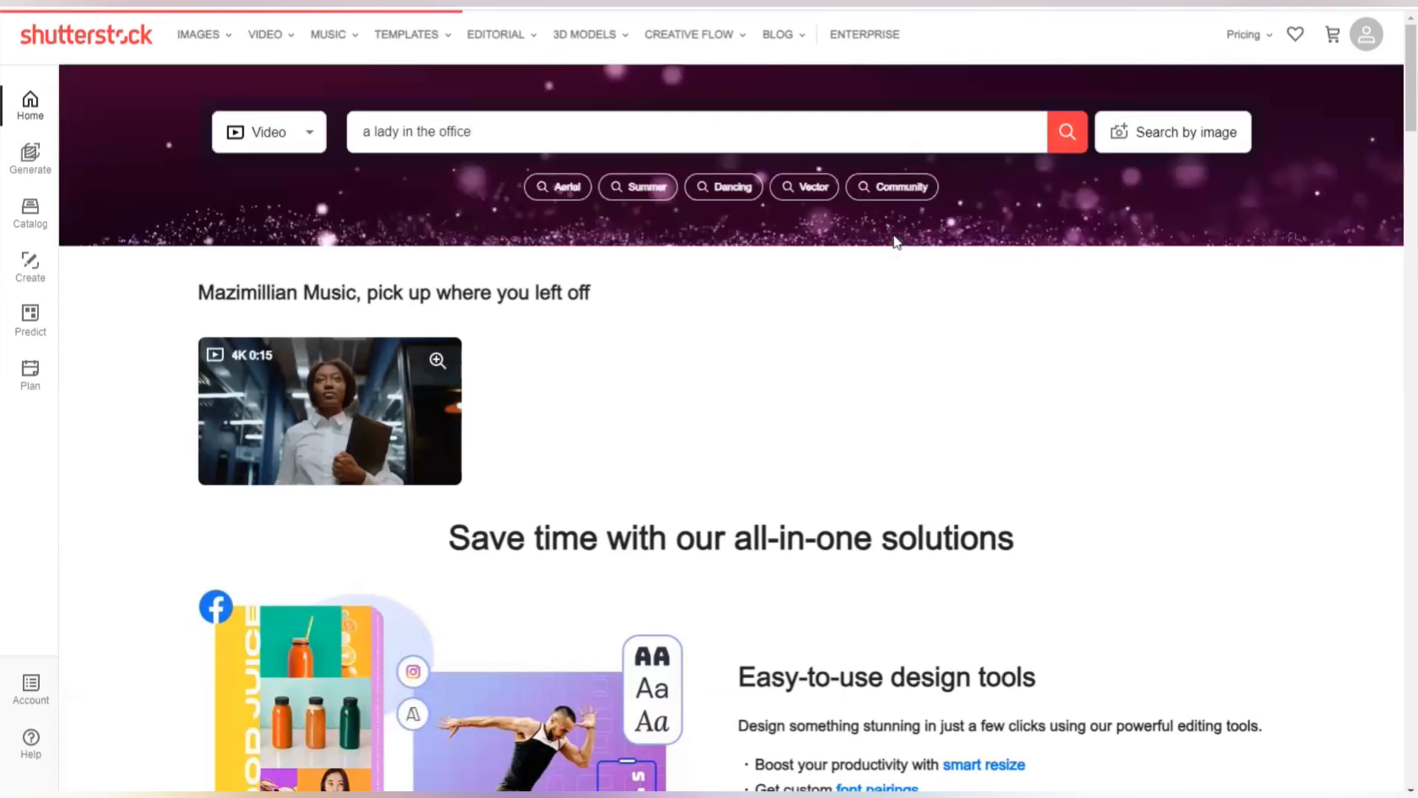
pyautogui.click(1064, 132)
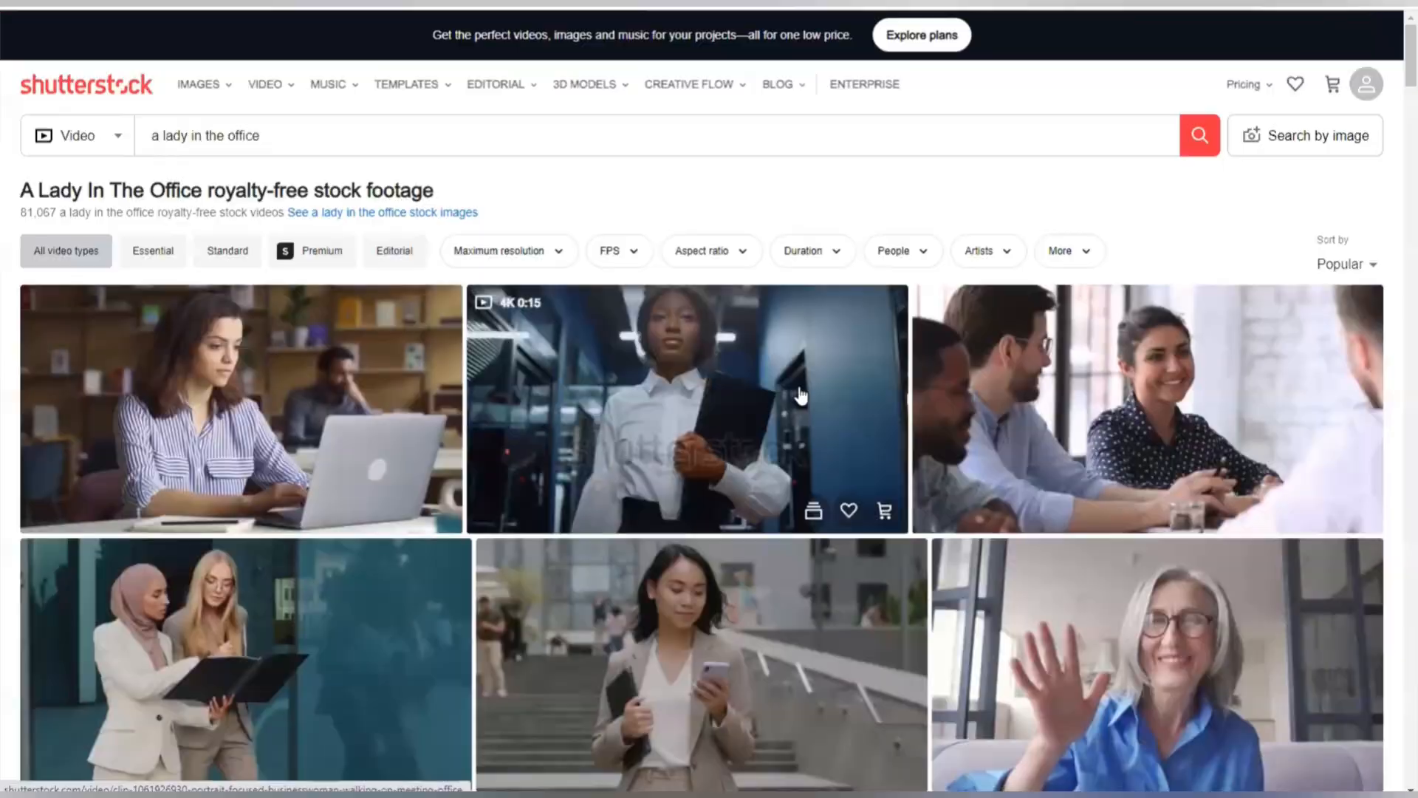
# Scroll the results and open the smiling woman-on-stairs clip's page.
pyautogui.scroll(-3)
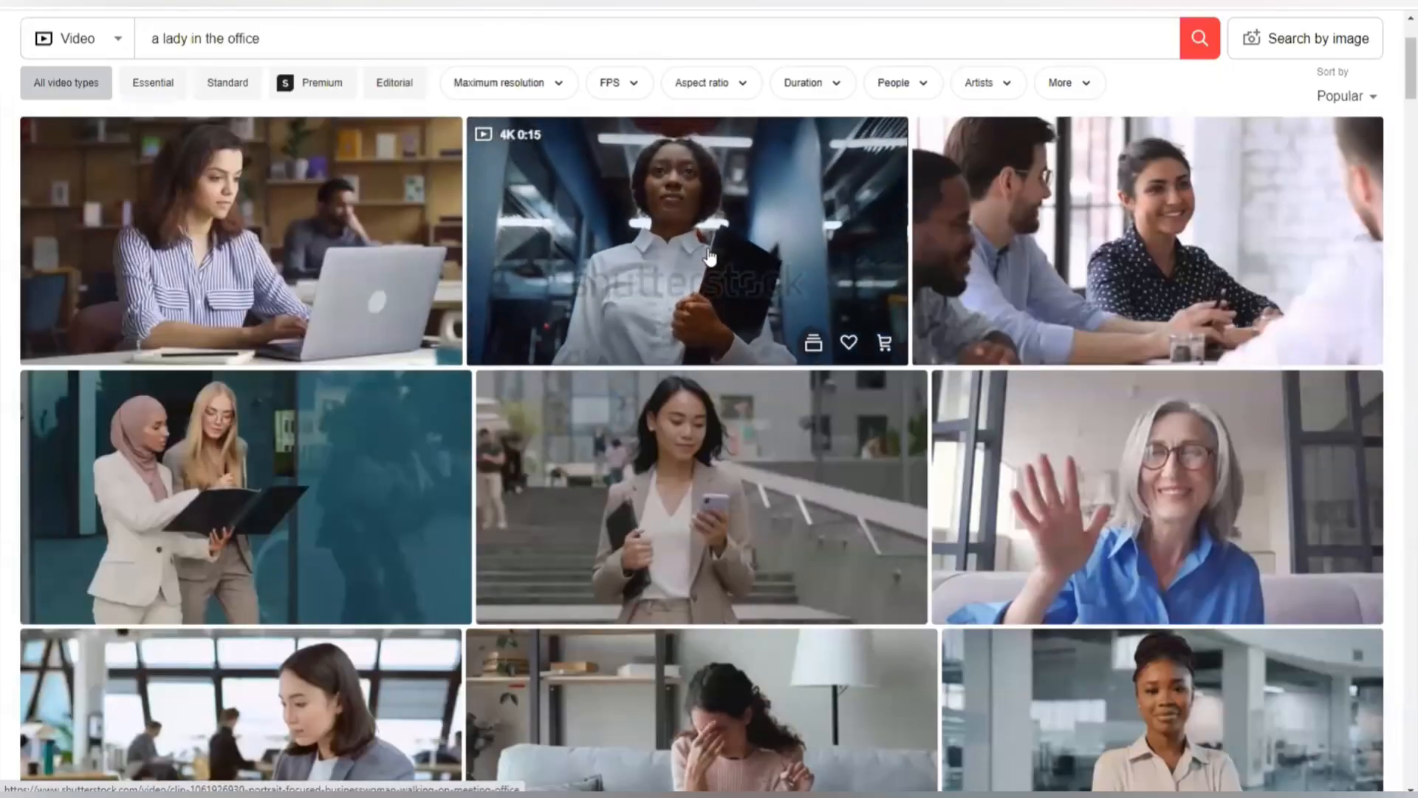
pyautogui.moveTo(712, 485)
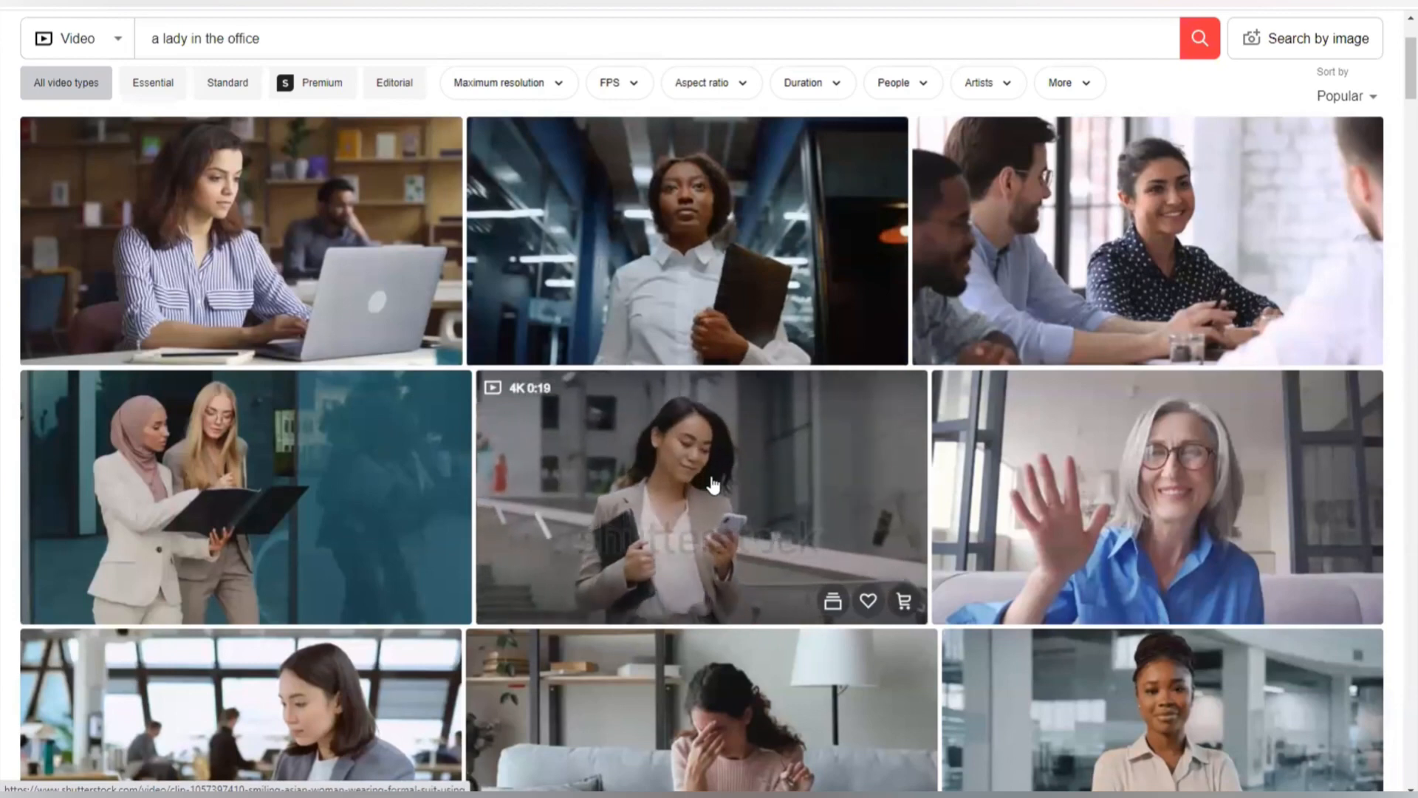
pyautogui.moveTo(712, 484)
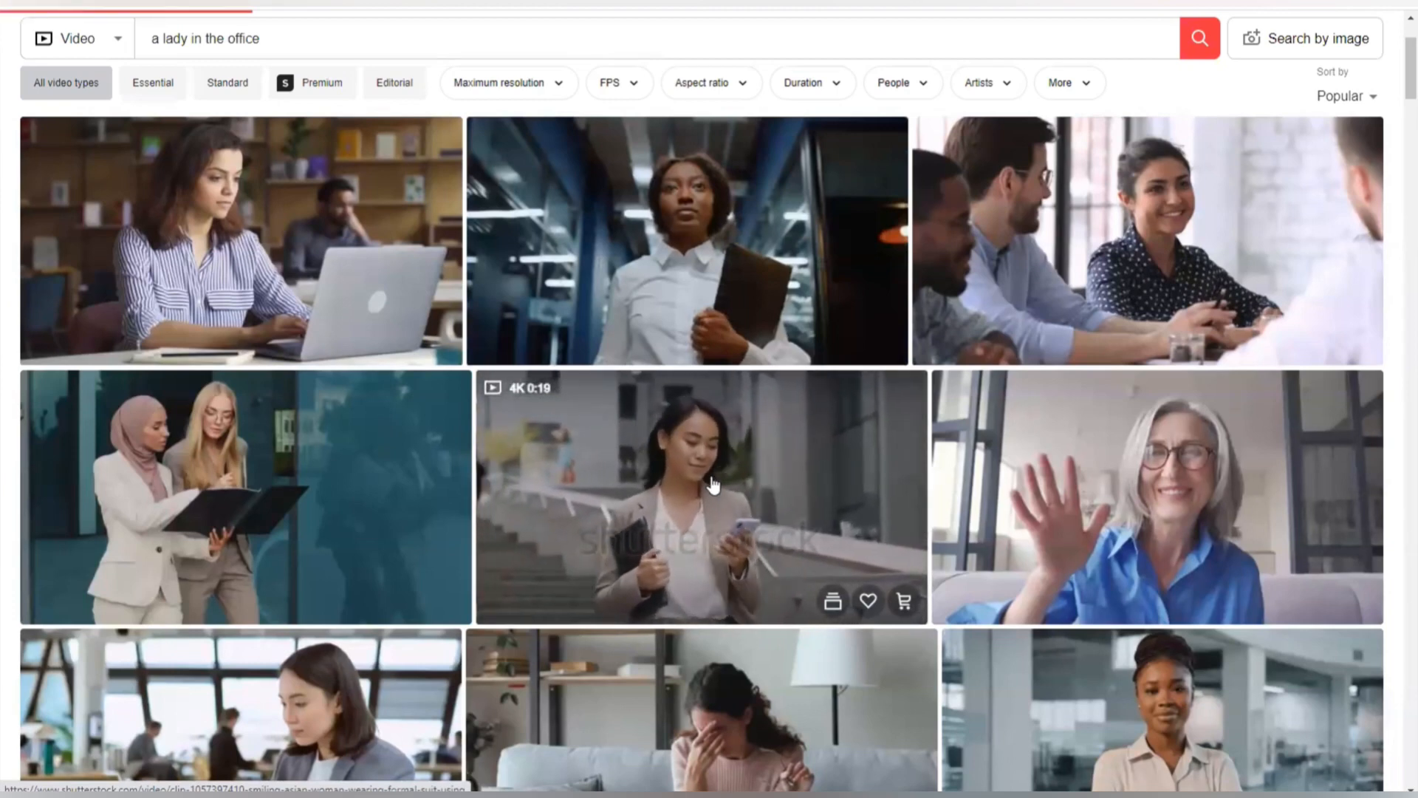
pyautogui.click(701, 496)
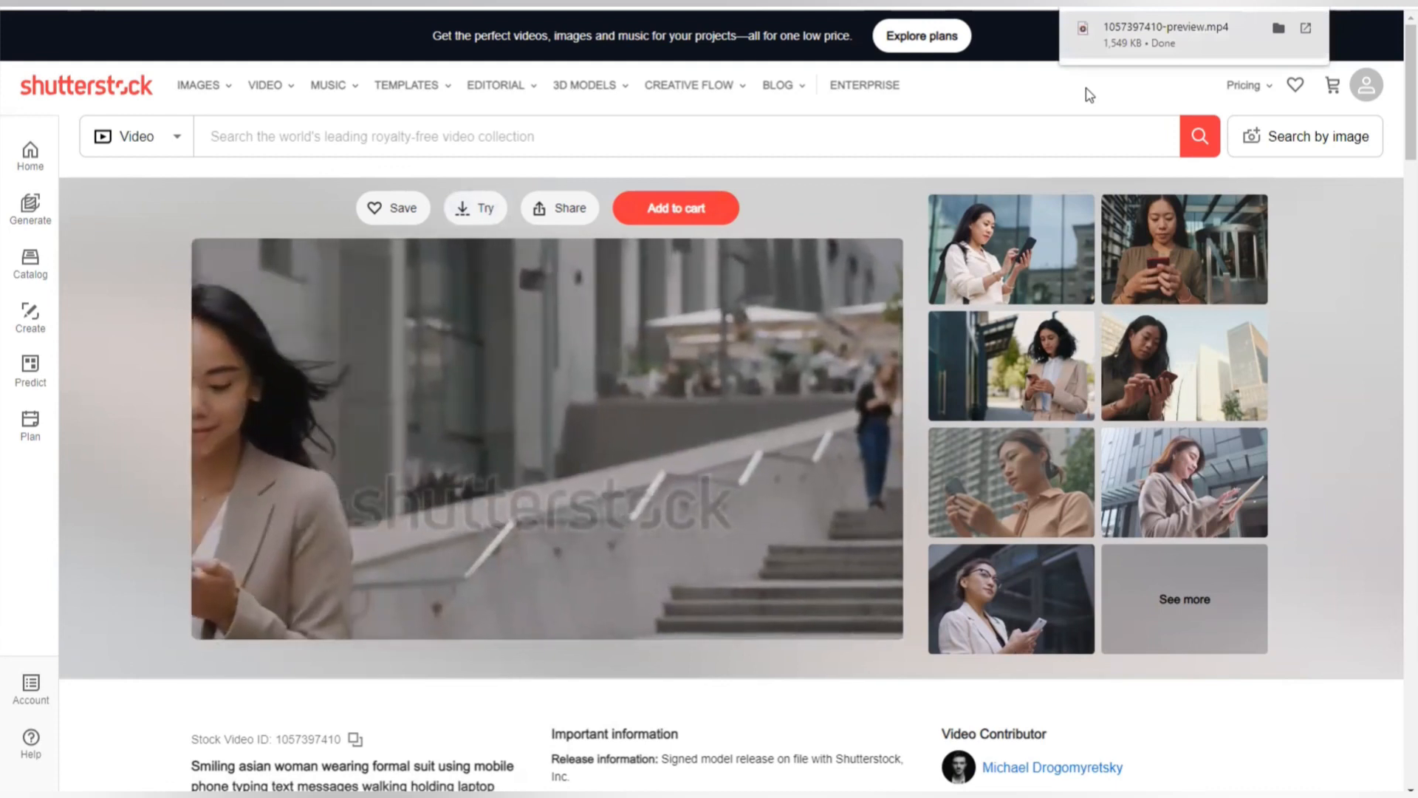
# Launch AniEraser's Try It Online watermark remover.
pyautogui.click(547, 438)
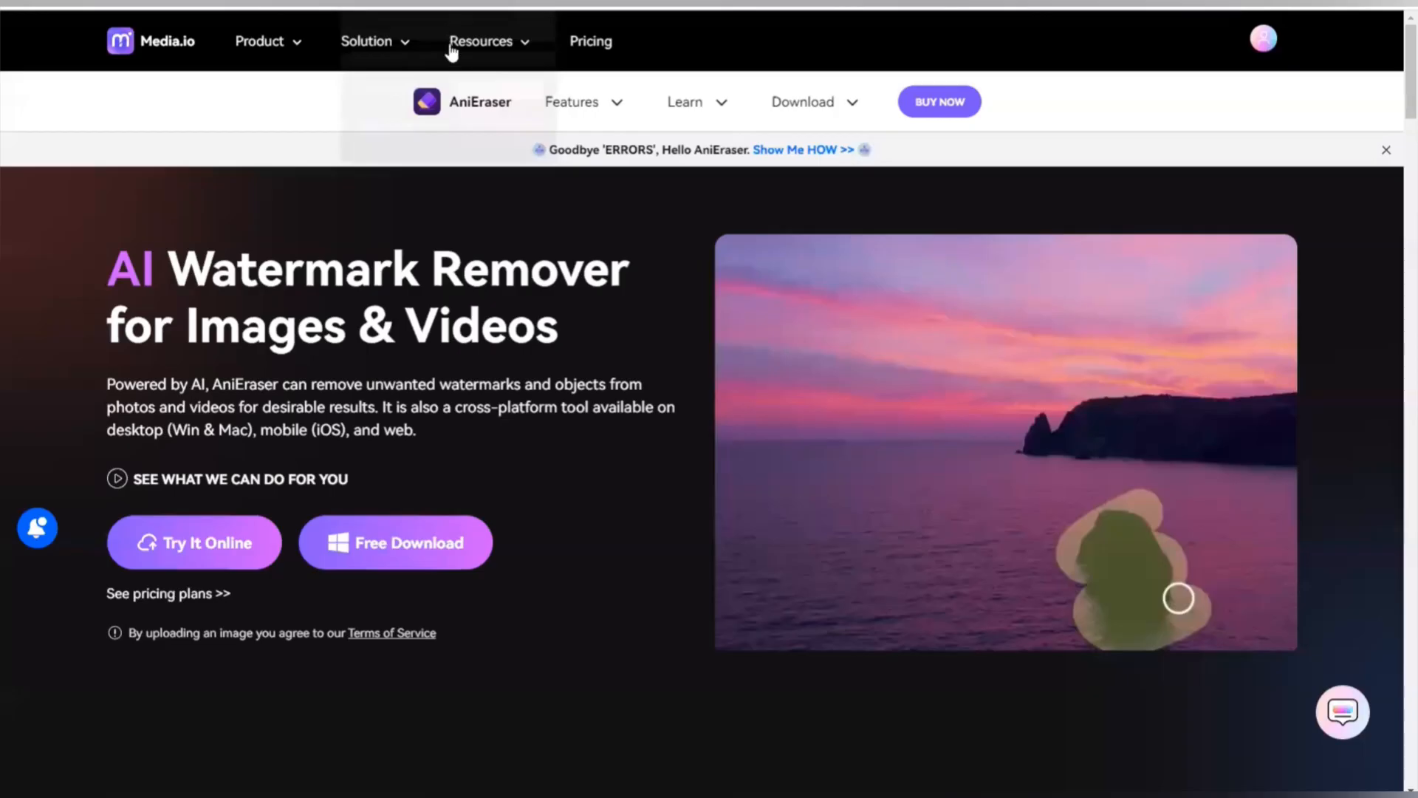
pyautogui.moveTo(452, 205)
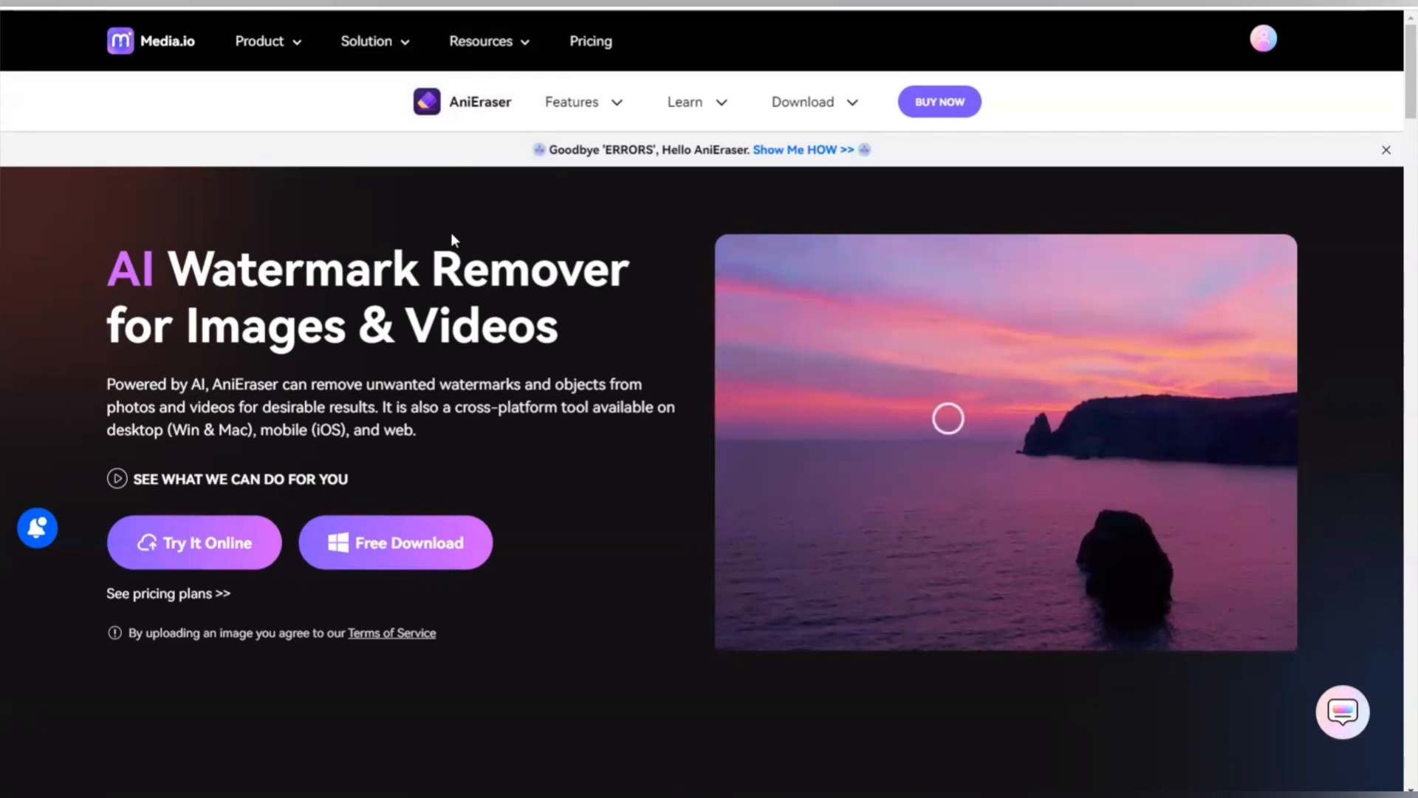
pyautogui.moveTo(367, 233)
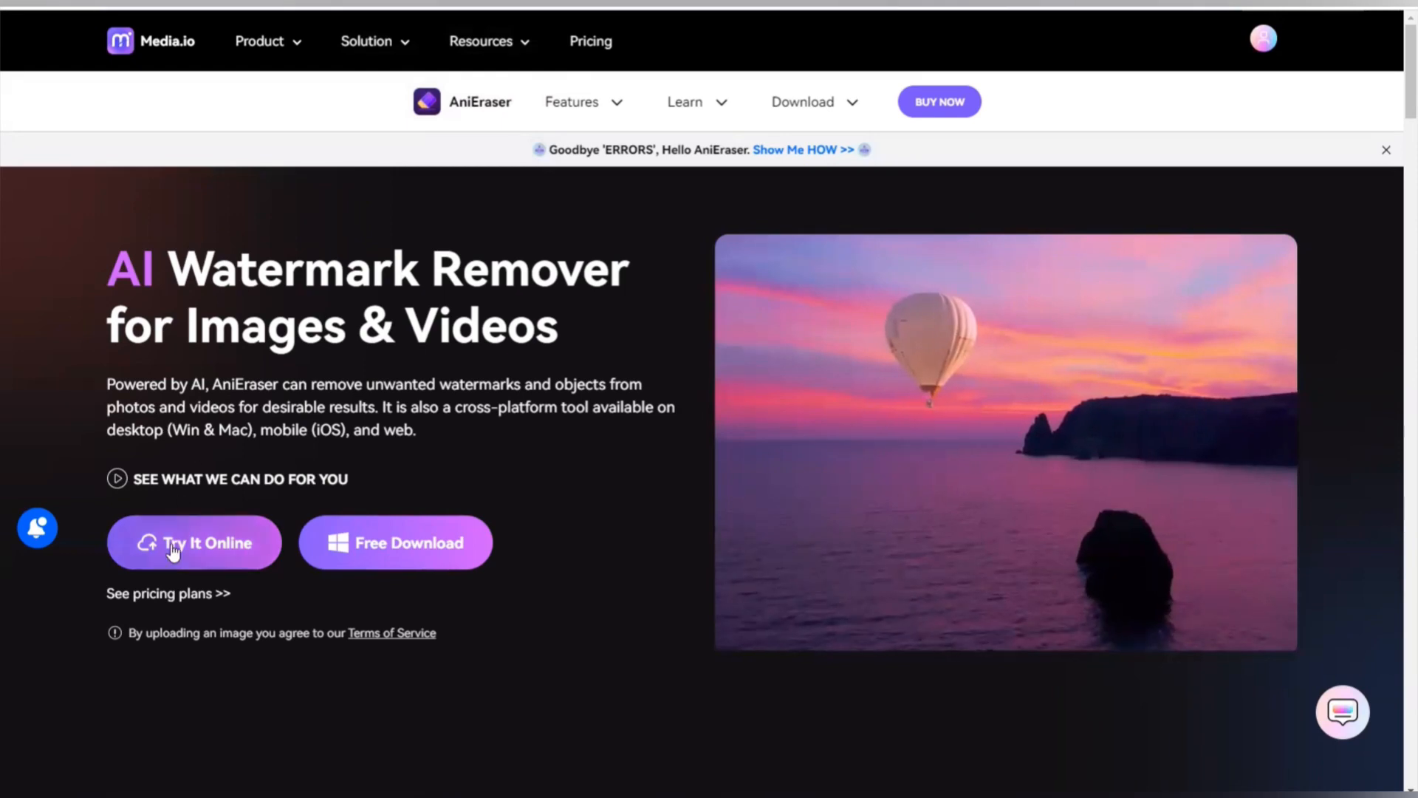
pyautogui.click(193, 543)
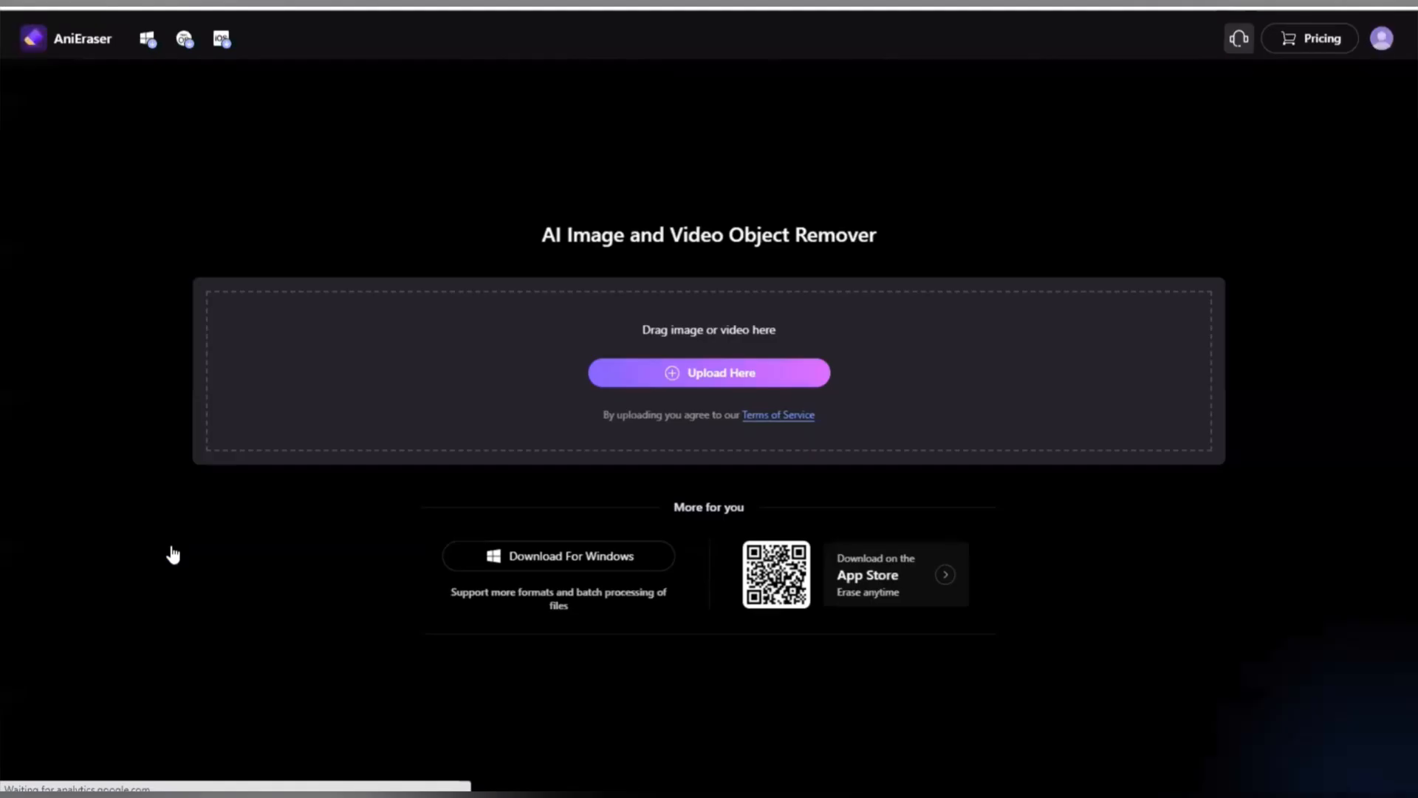
pyautogui.moveTo(443, 520)
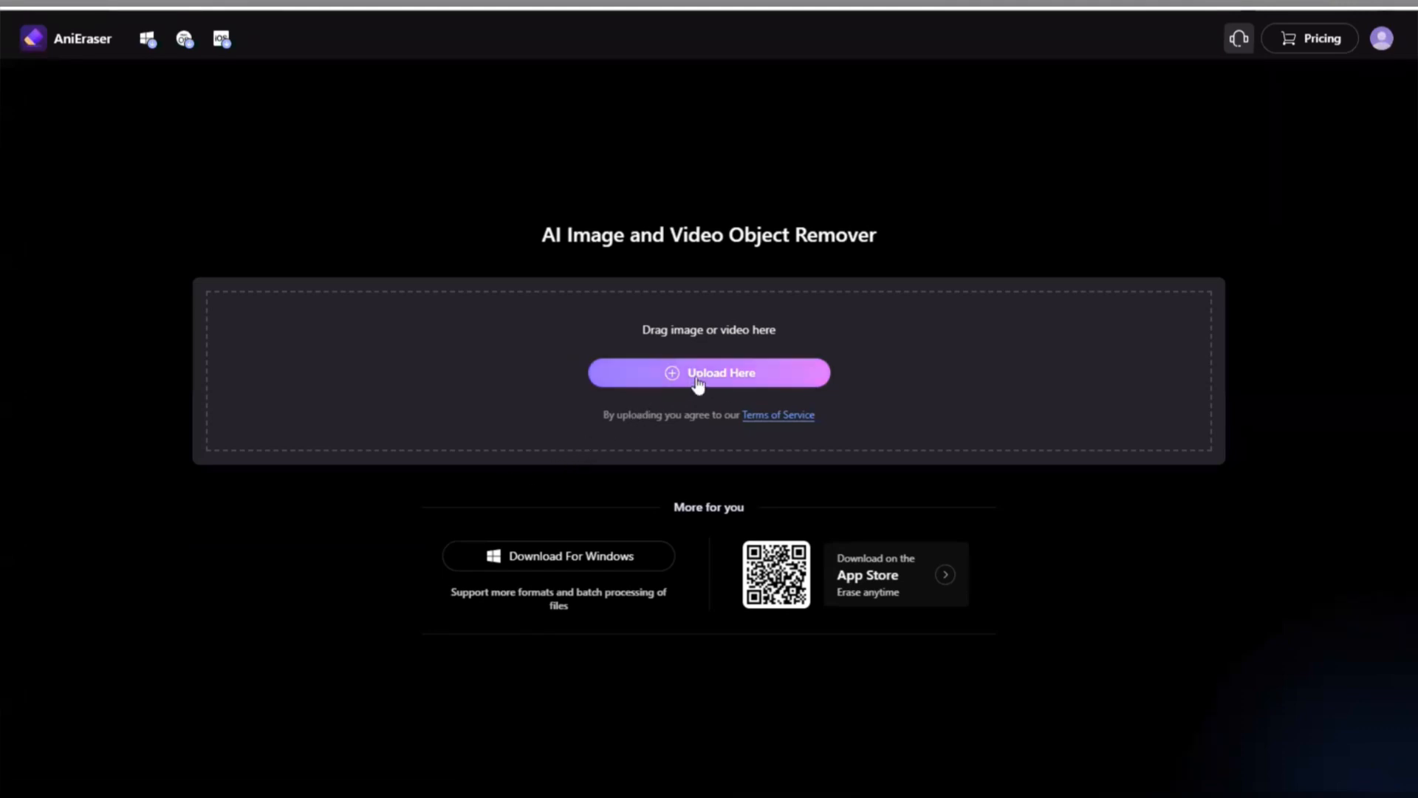
pyautogui.click(708, 372)
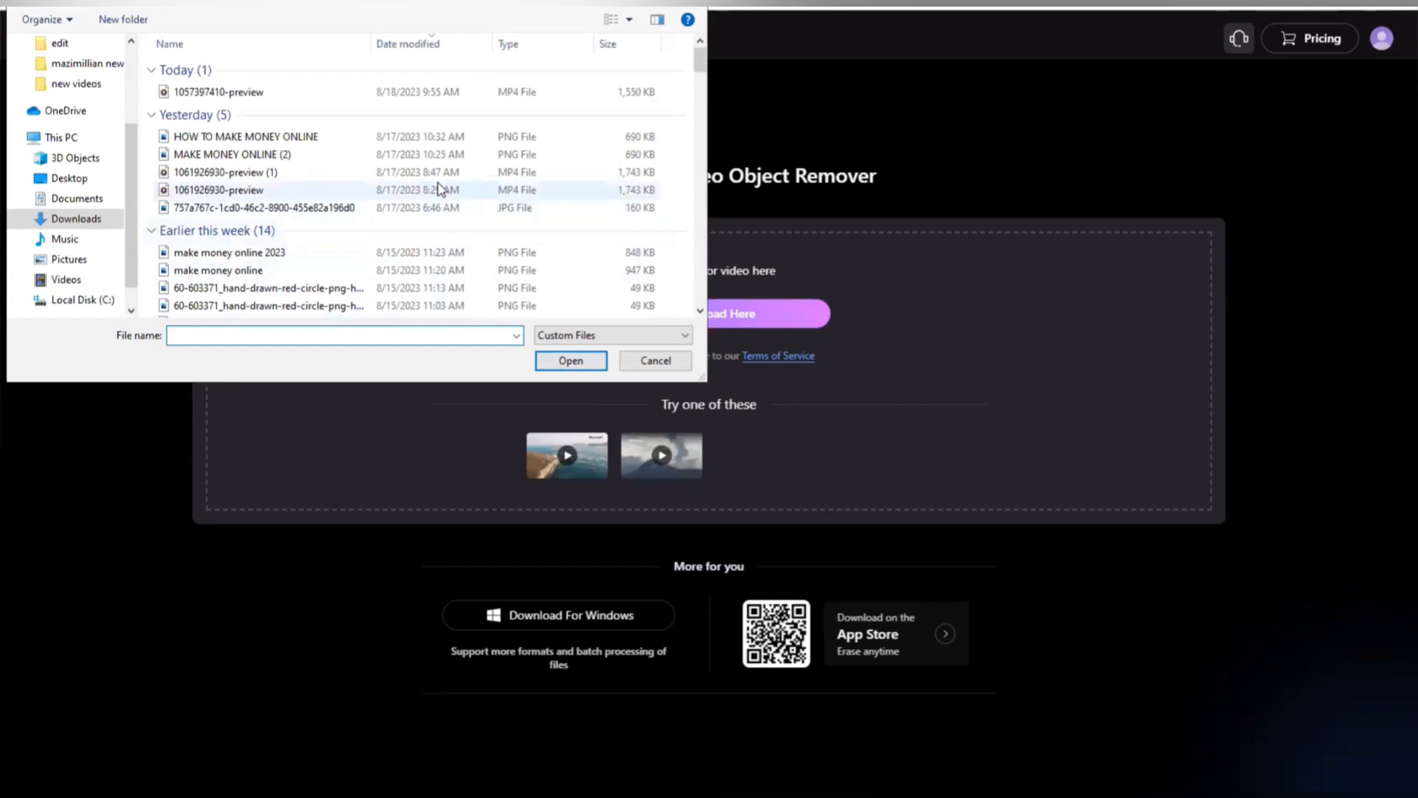
pyautogui.click(217, 91)
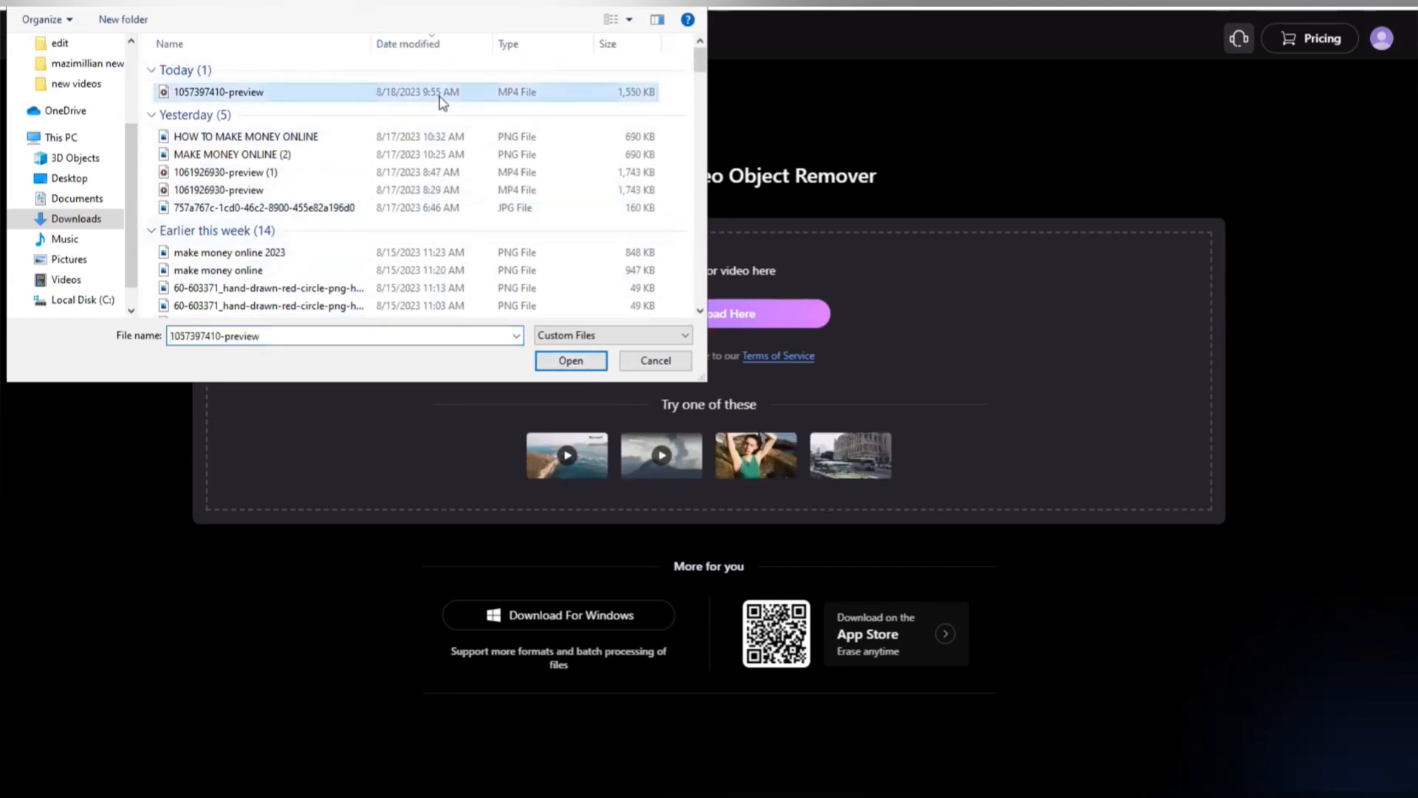
pyautogui.click(571, 359)
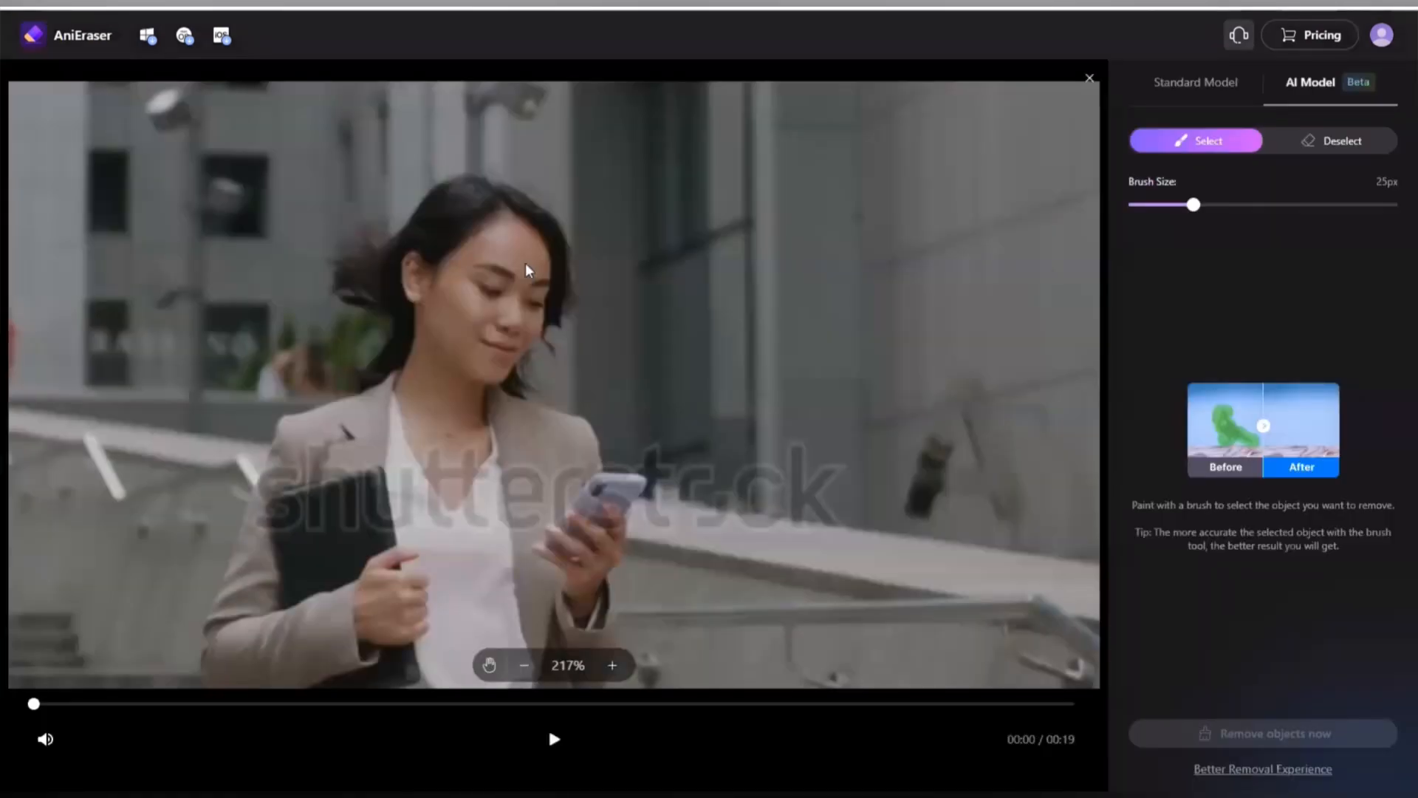
# Select the Standard Model tab in the editor's right panel.
pyautogui.click(529, 265)
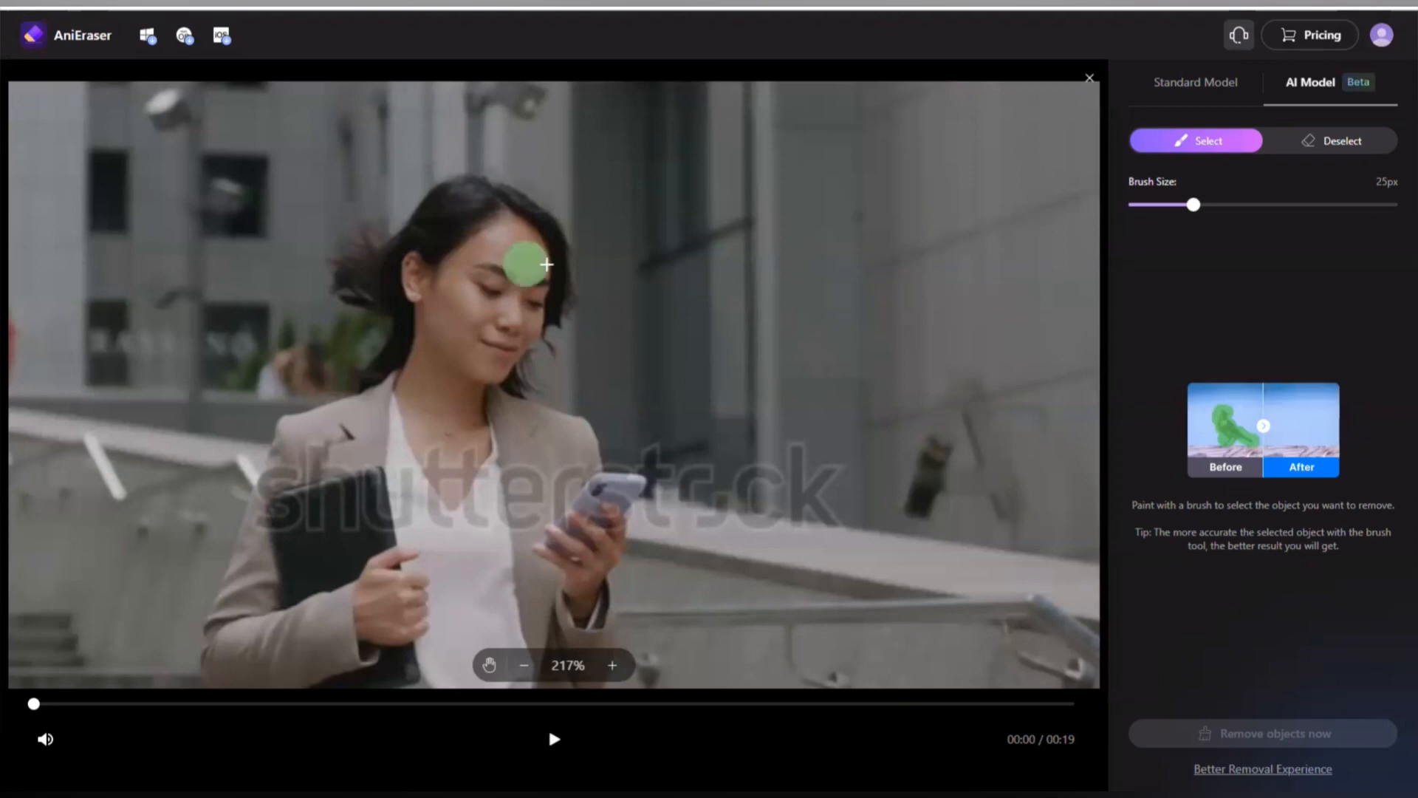
pyautogui.moveTo(1167, 154)
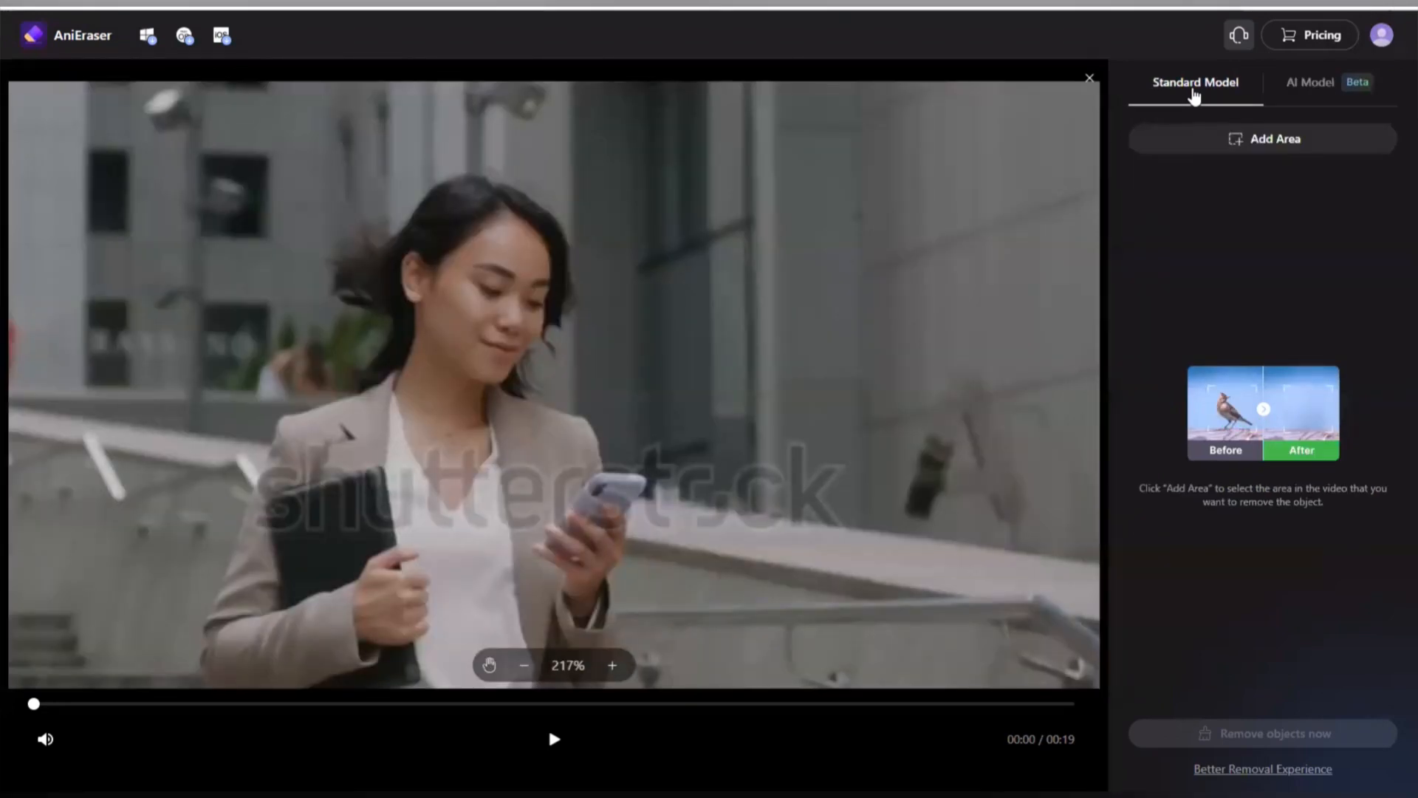
pyautogui.moveTo(1261, 217)
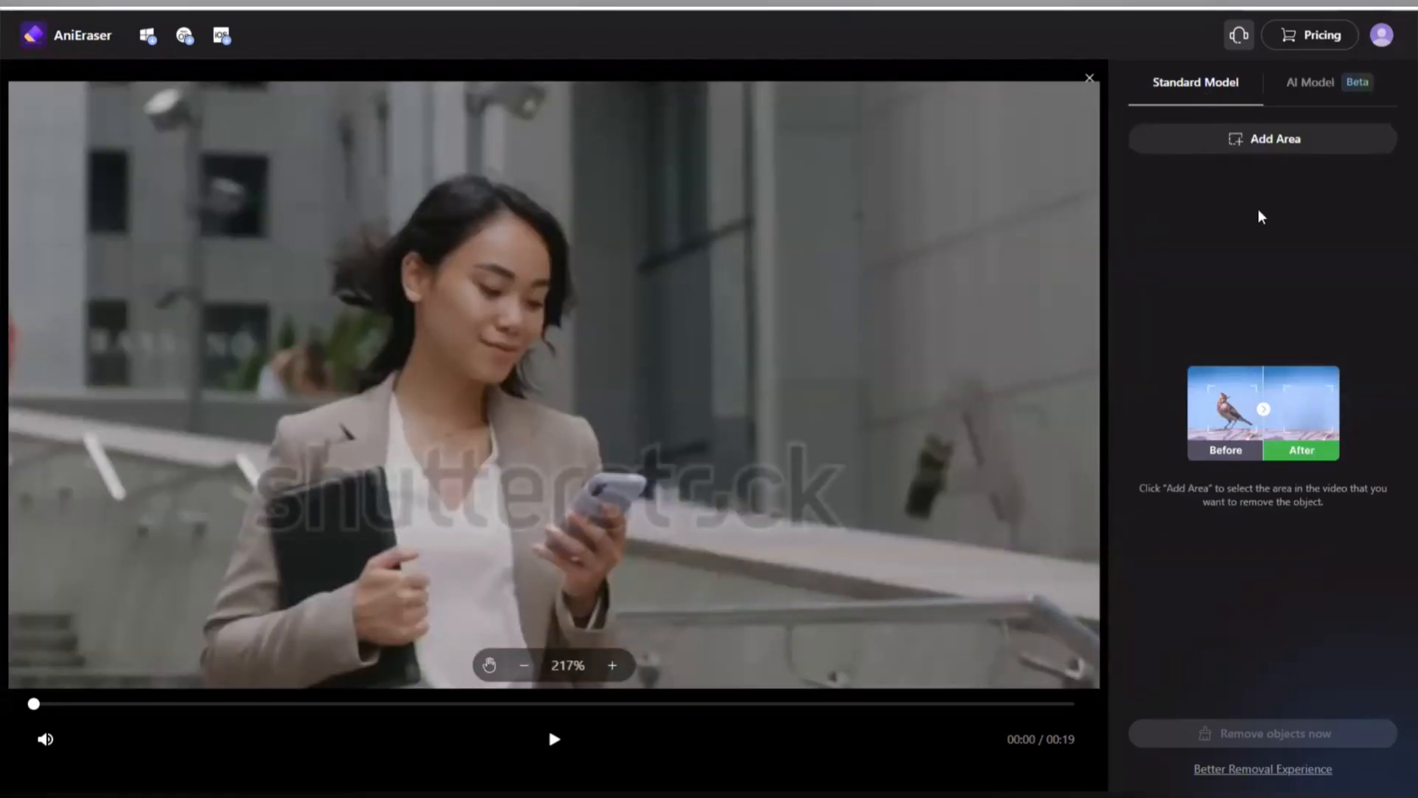
pyautogui.moveTo(1262, 145)
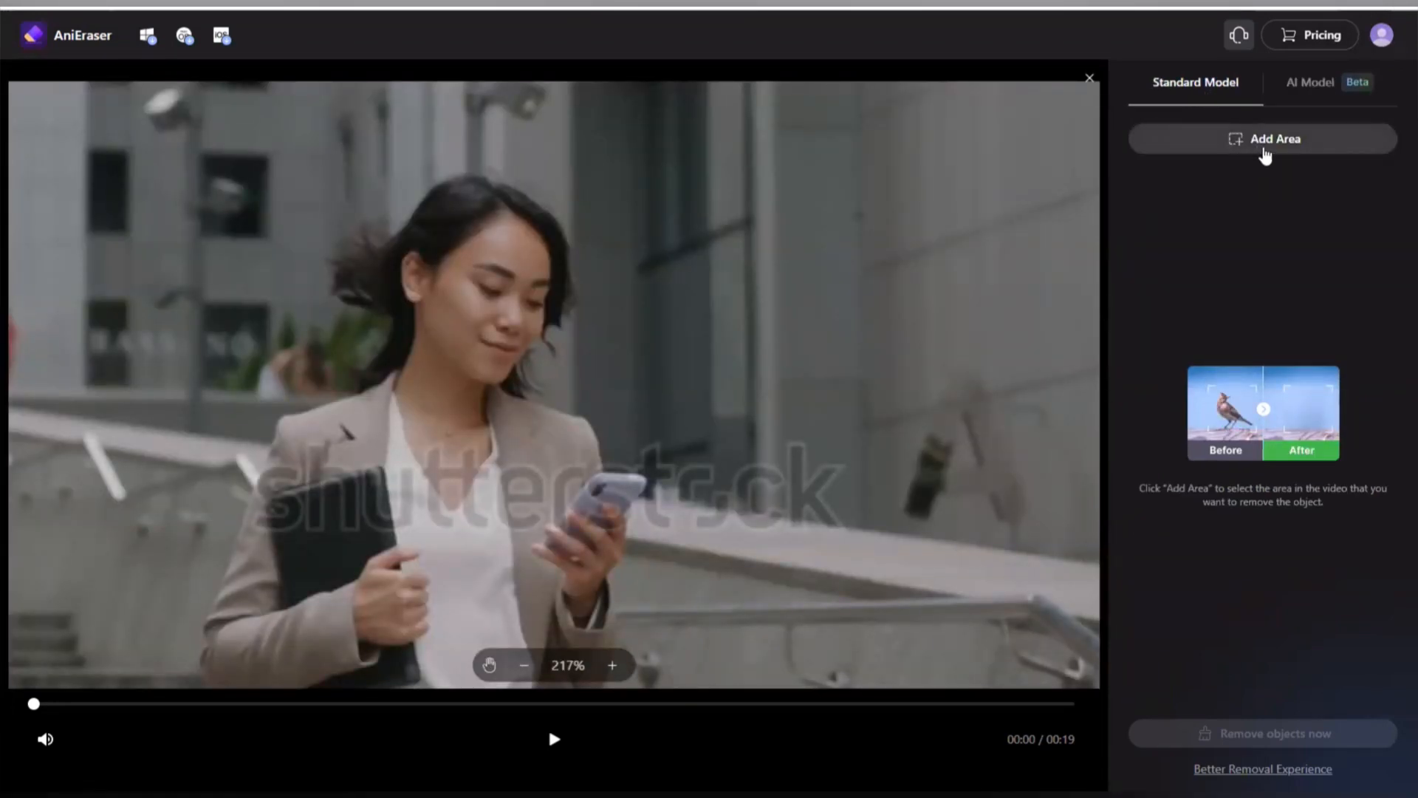
# Add a removal area and fit it over the shutterstock watermark text.
pyautogui.click(1261, 138)
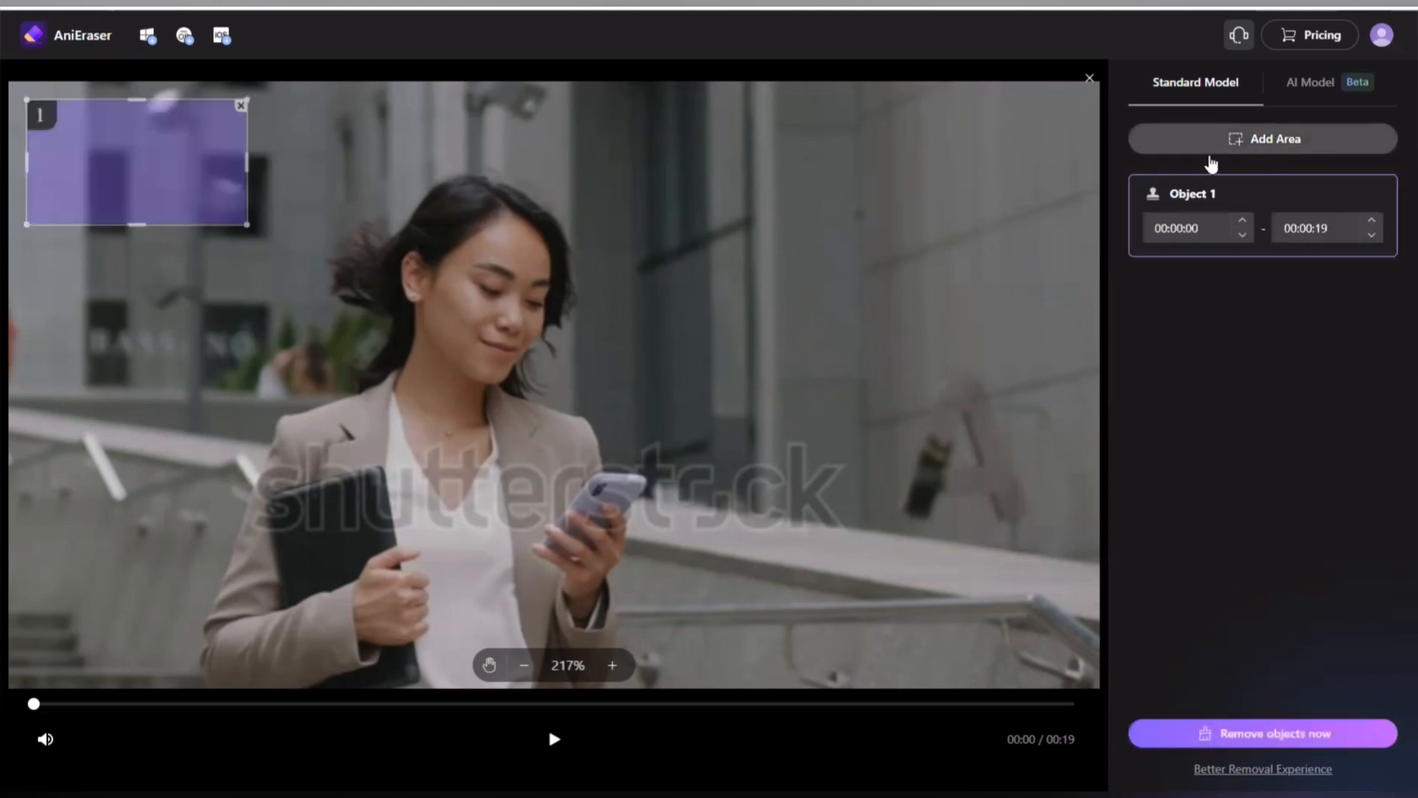
pyautogui.moveTo(135, 158); pyautogui.dragTo(163, 199)
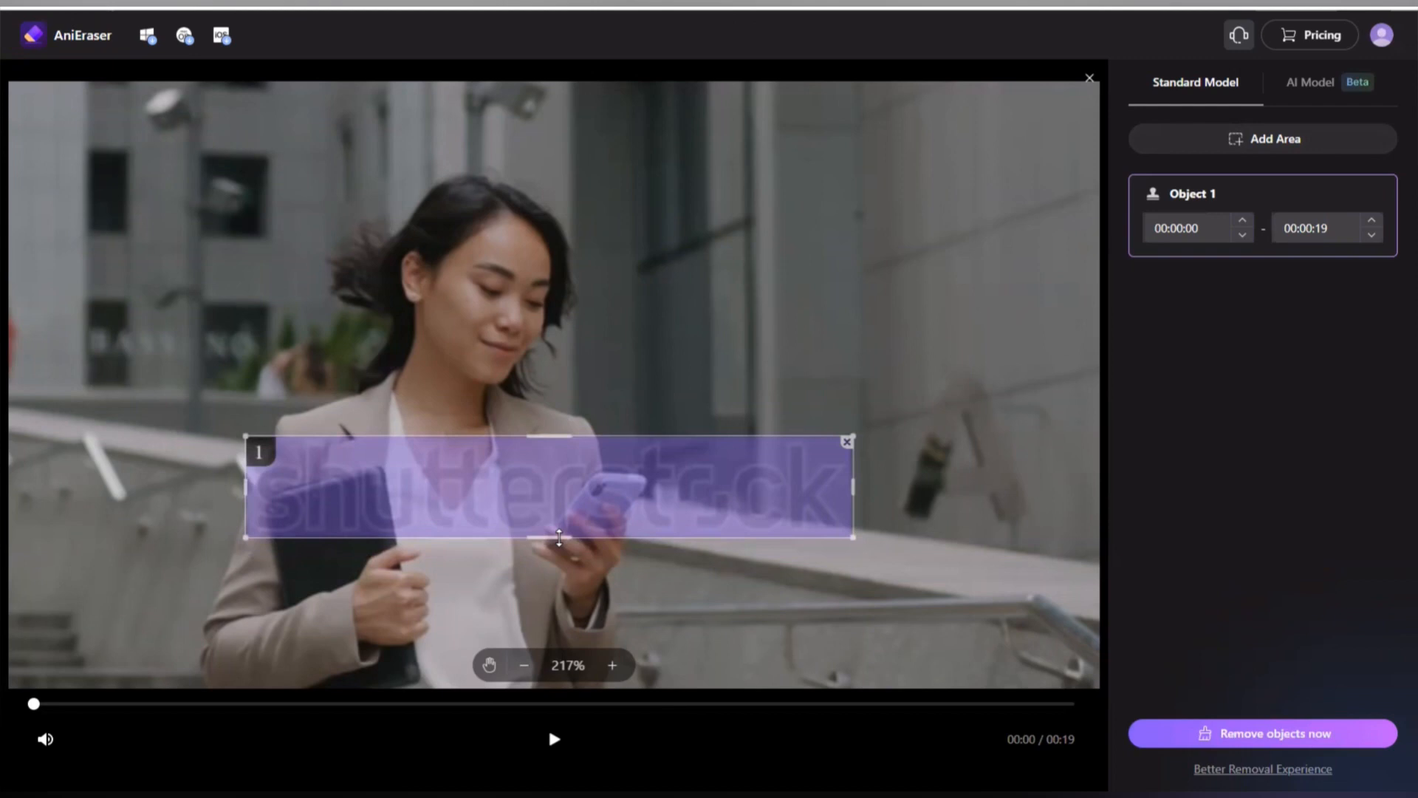
pyautogui.moveTo(669, 515)
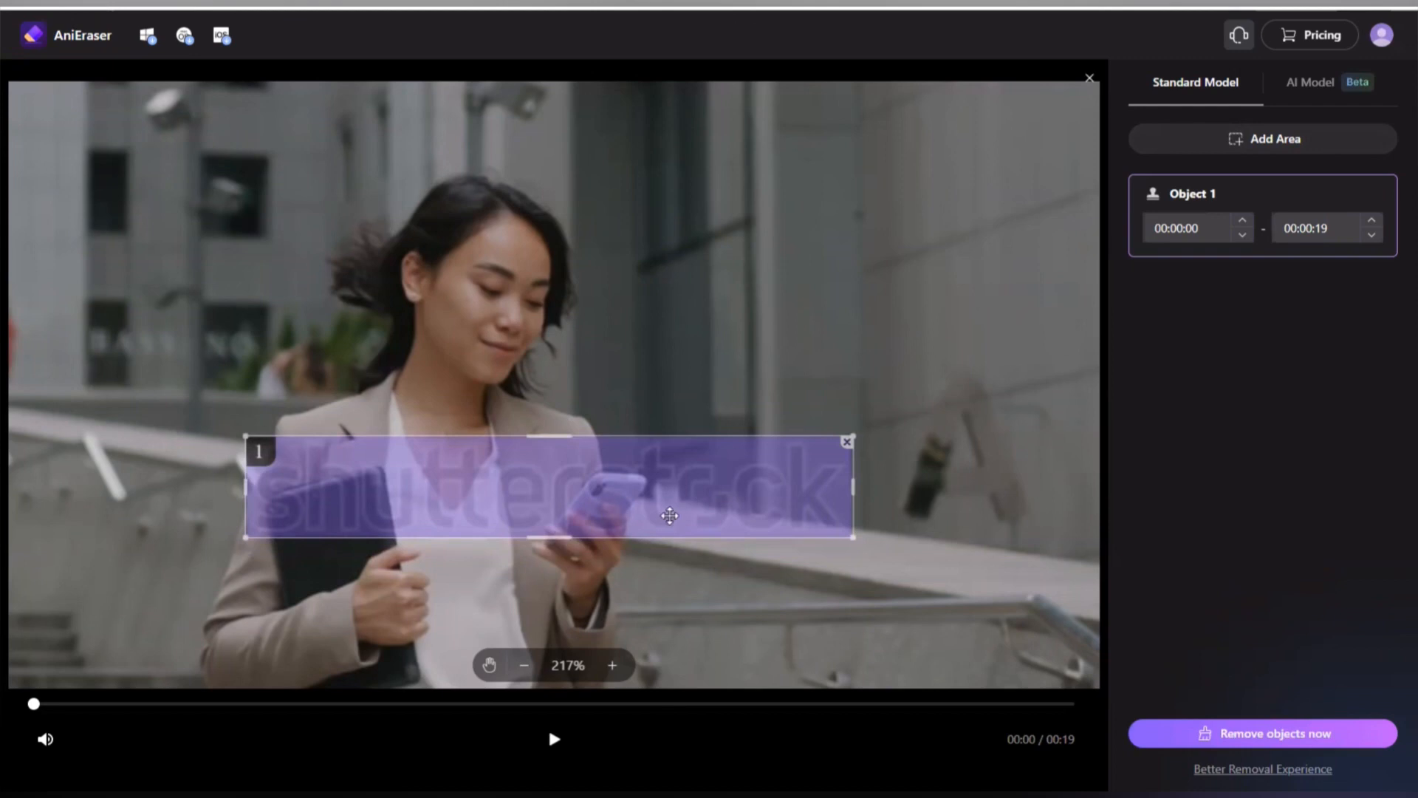
pyautogui.moveTo(1125, 617)
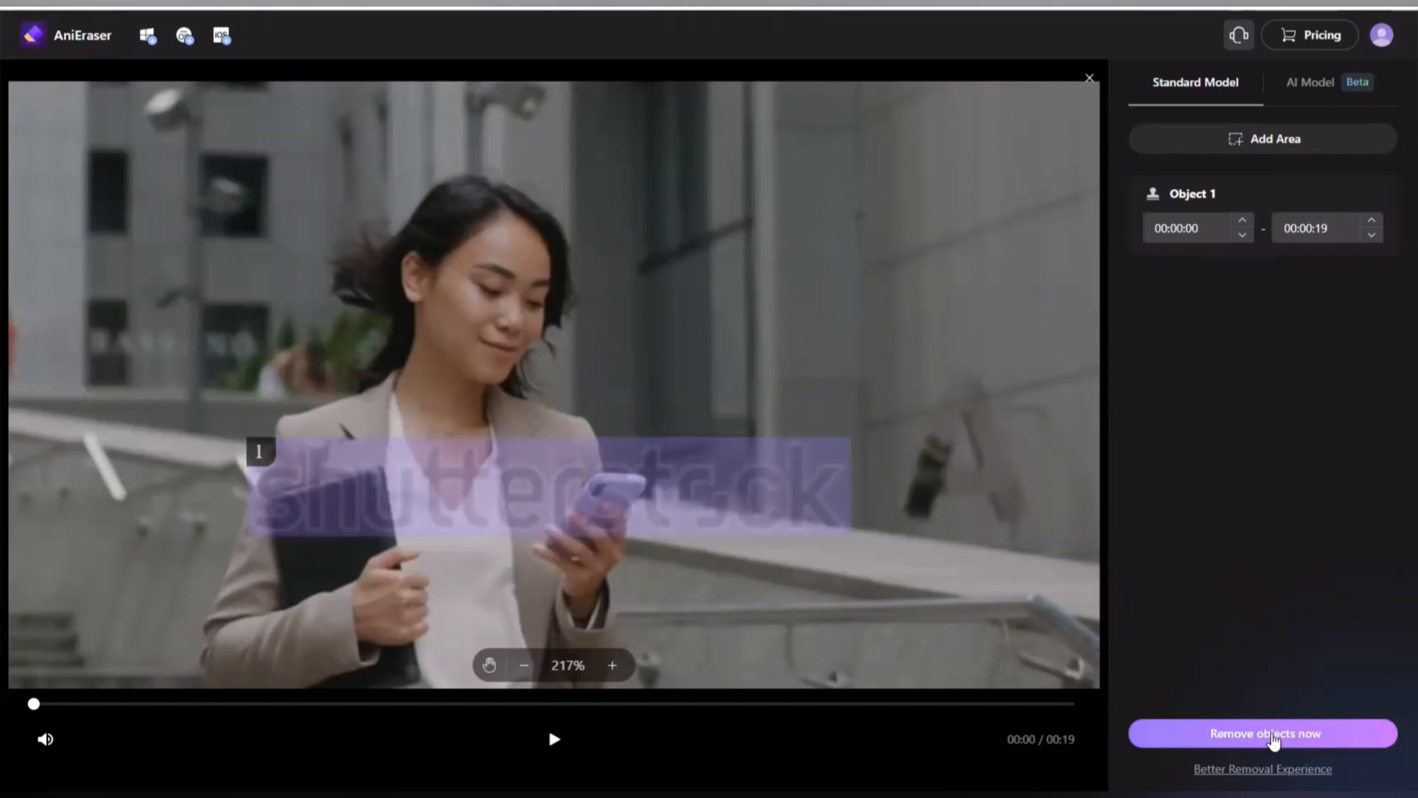
pyautogui.click(1262, 733)
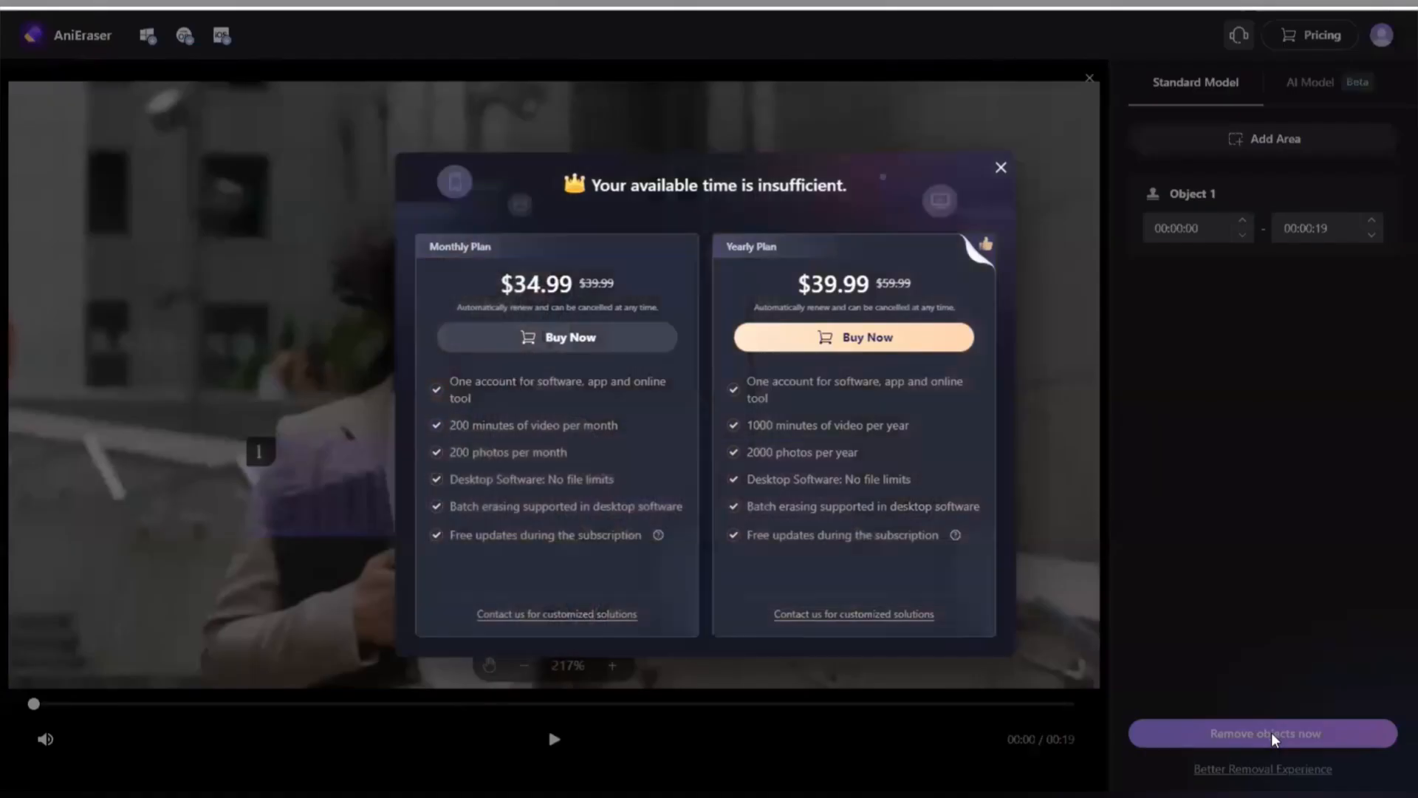
pyautogui.moveTo(799, 588)
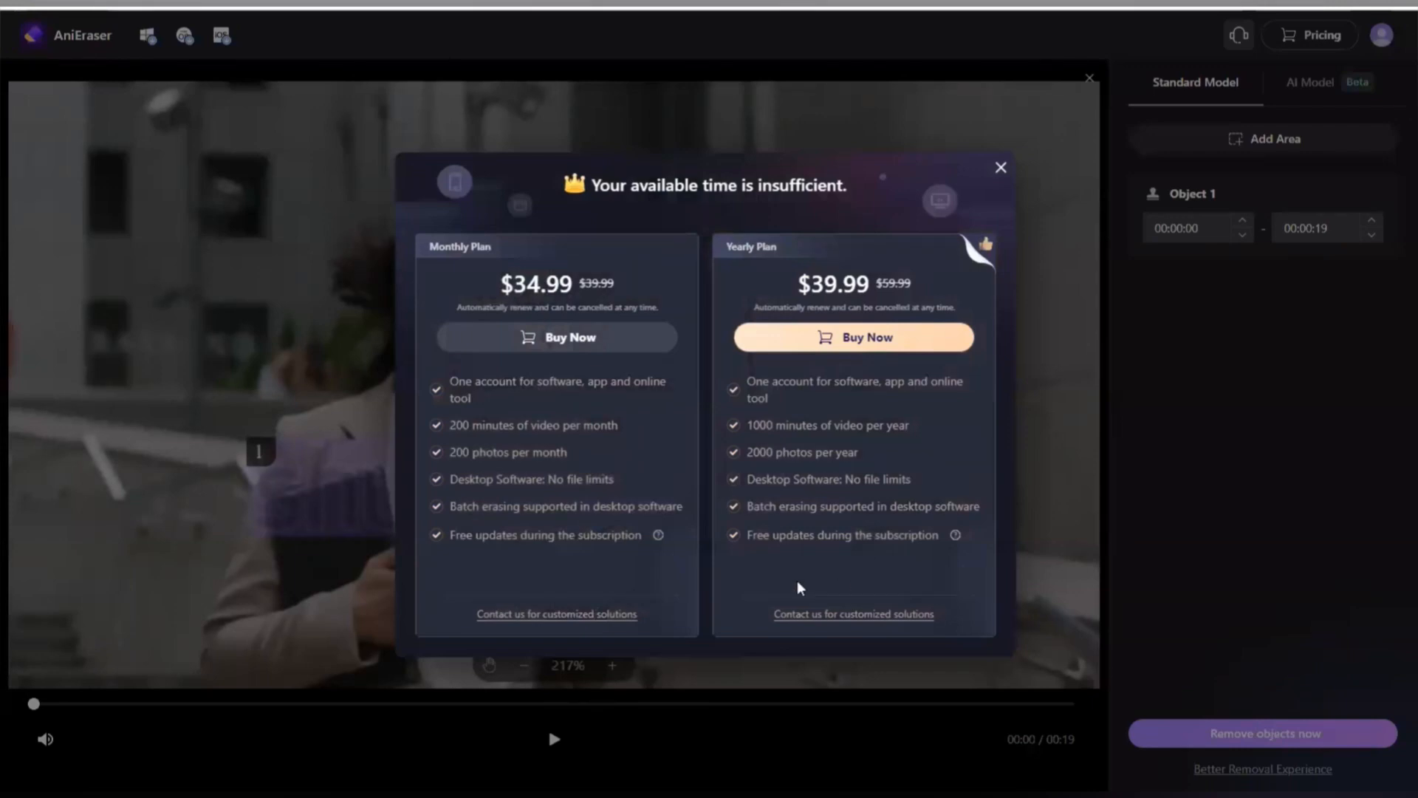
pyautogui.moveTo(495, 431)
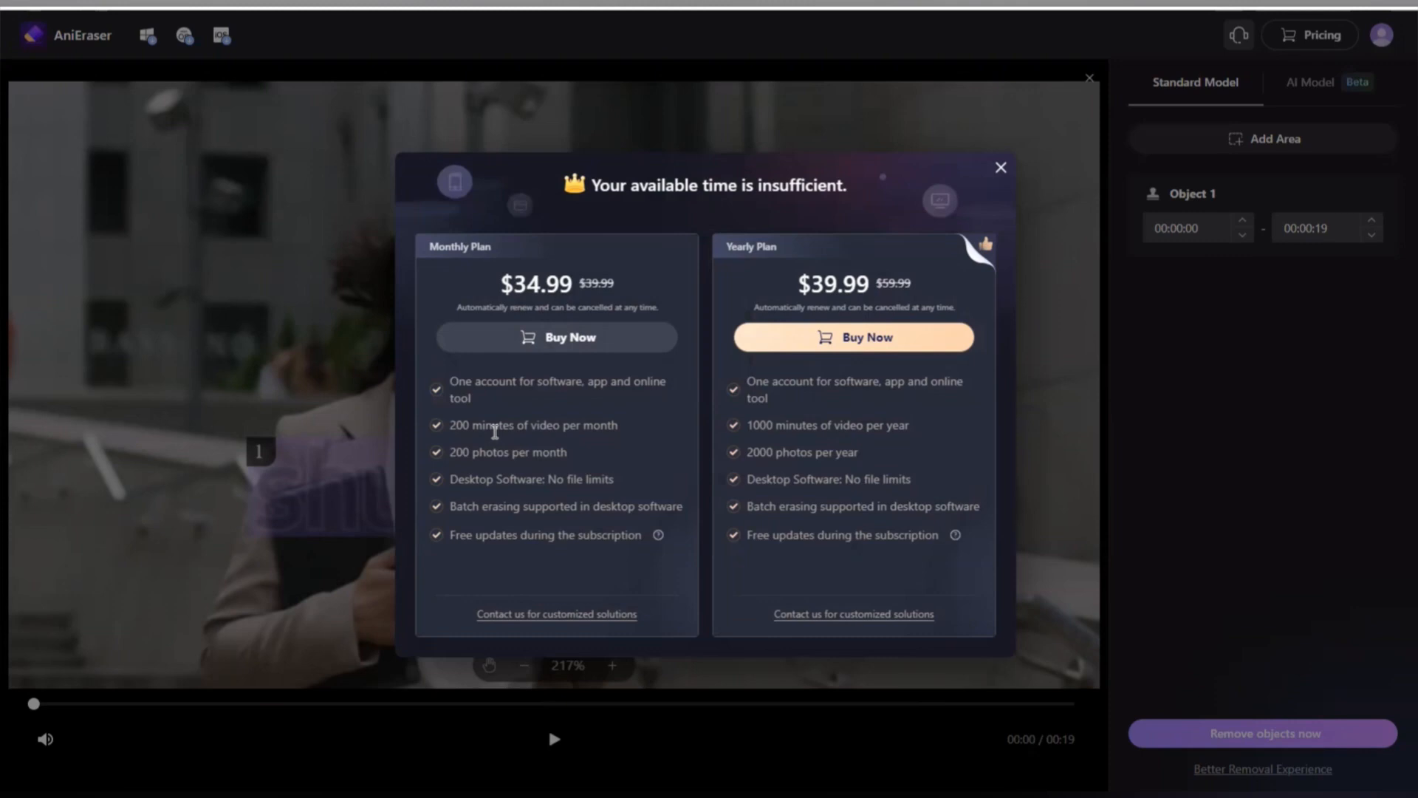
pyautogui.moveTo(844, 346)
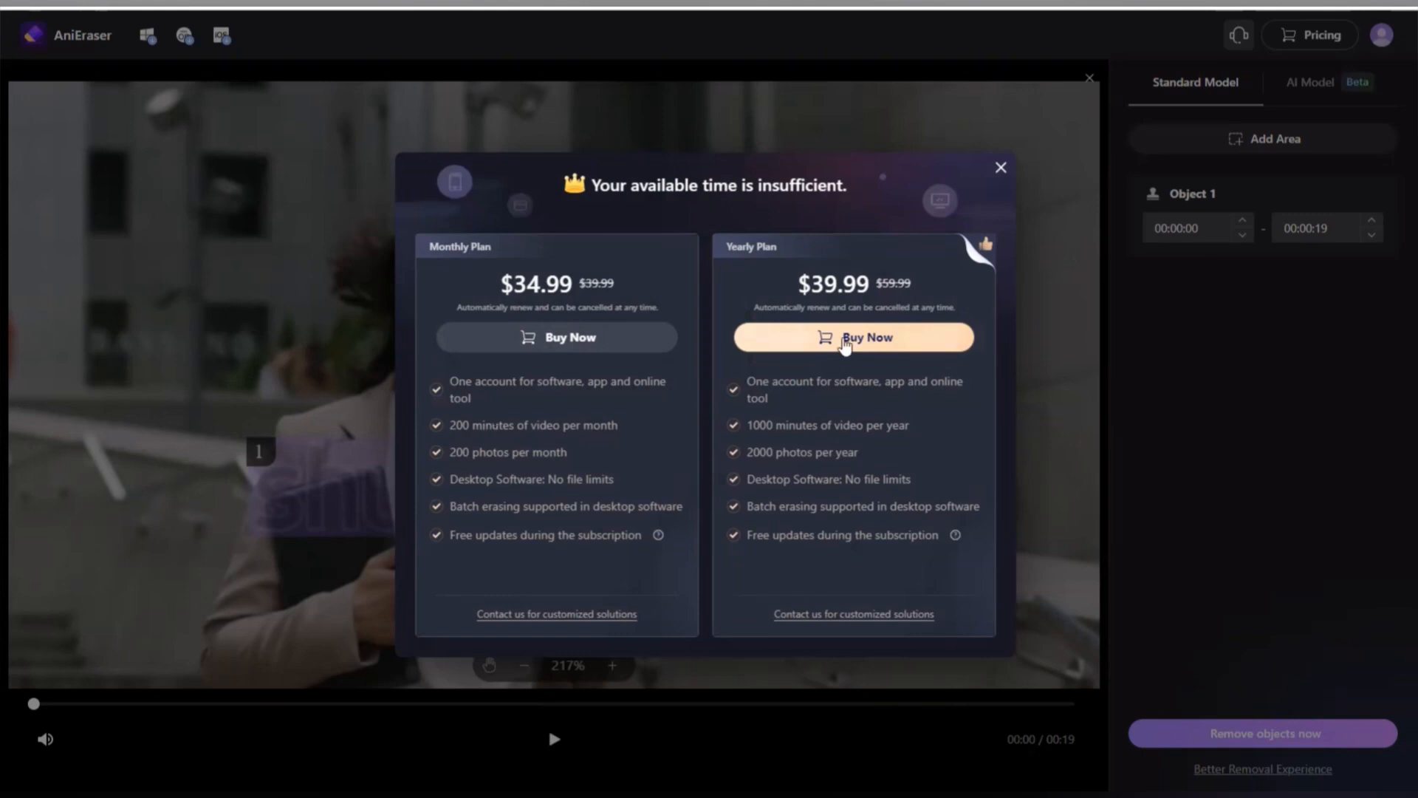
pyautogui.moveTo(1001, 171)
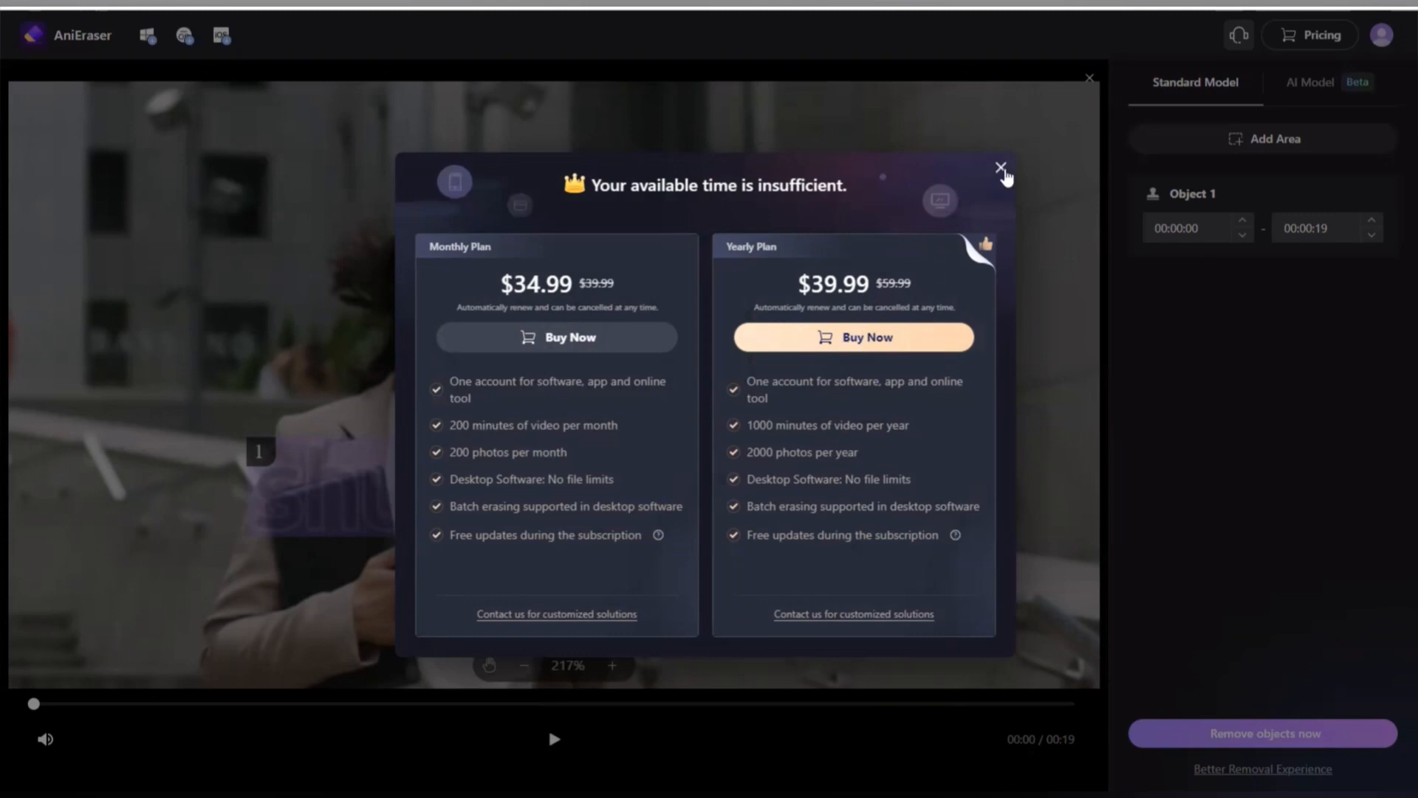
pyautogui.click(999, 169)
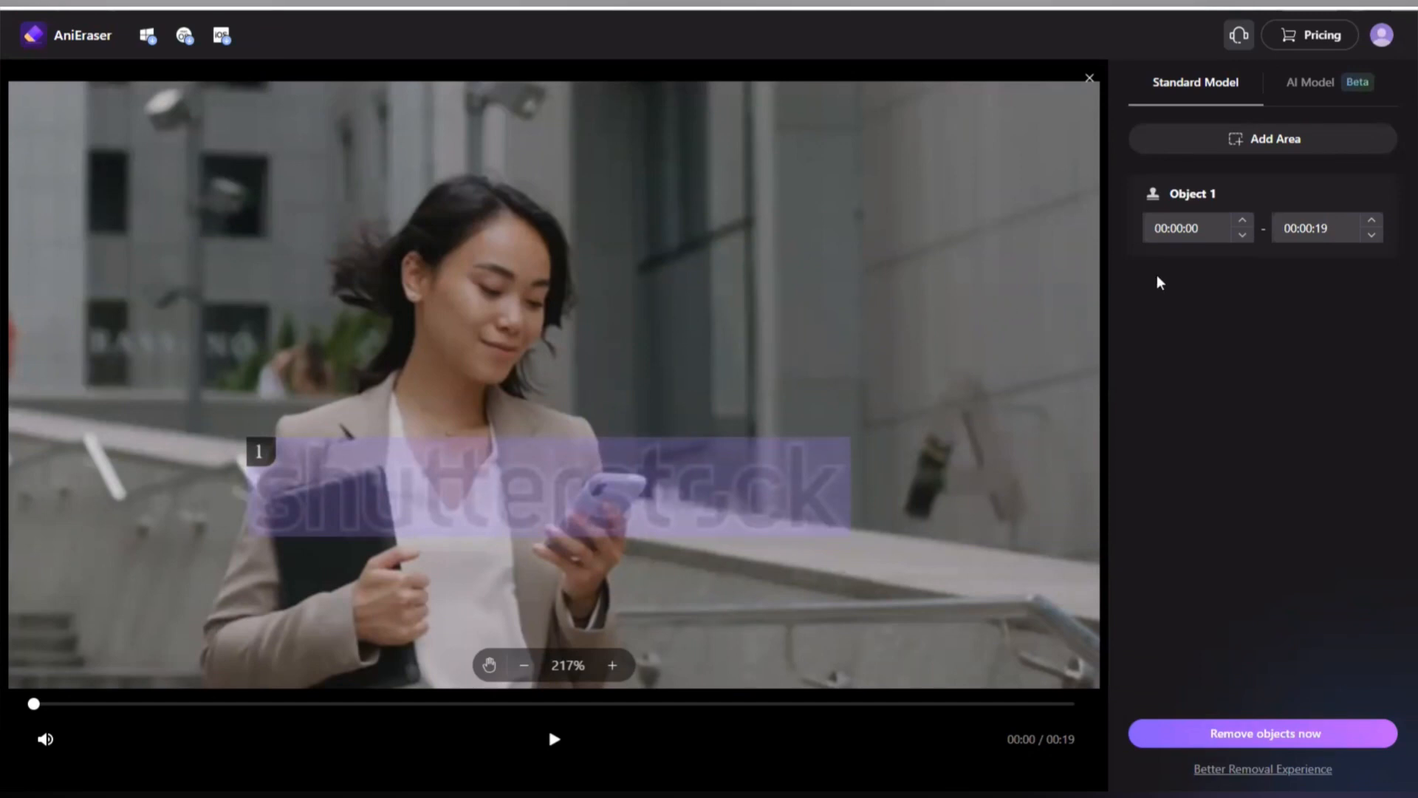
pyautogui.moveTo(1382, 36)
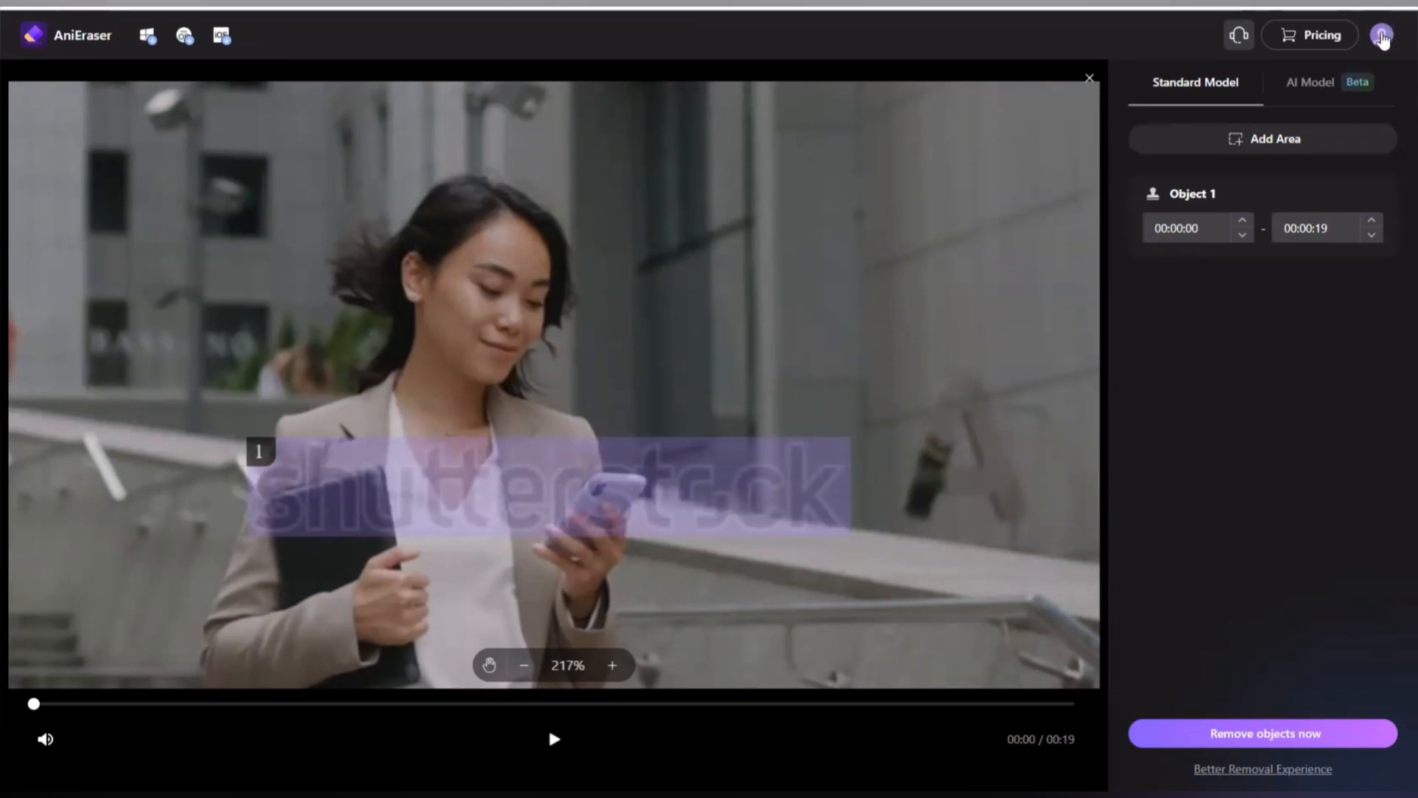
# Sign out from the profile menu, then log back in.
pyautogui.click(1381, 35)
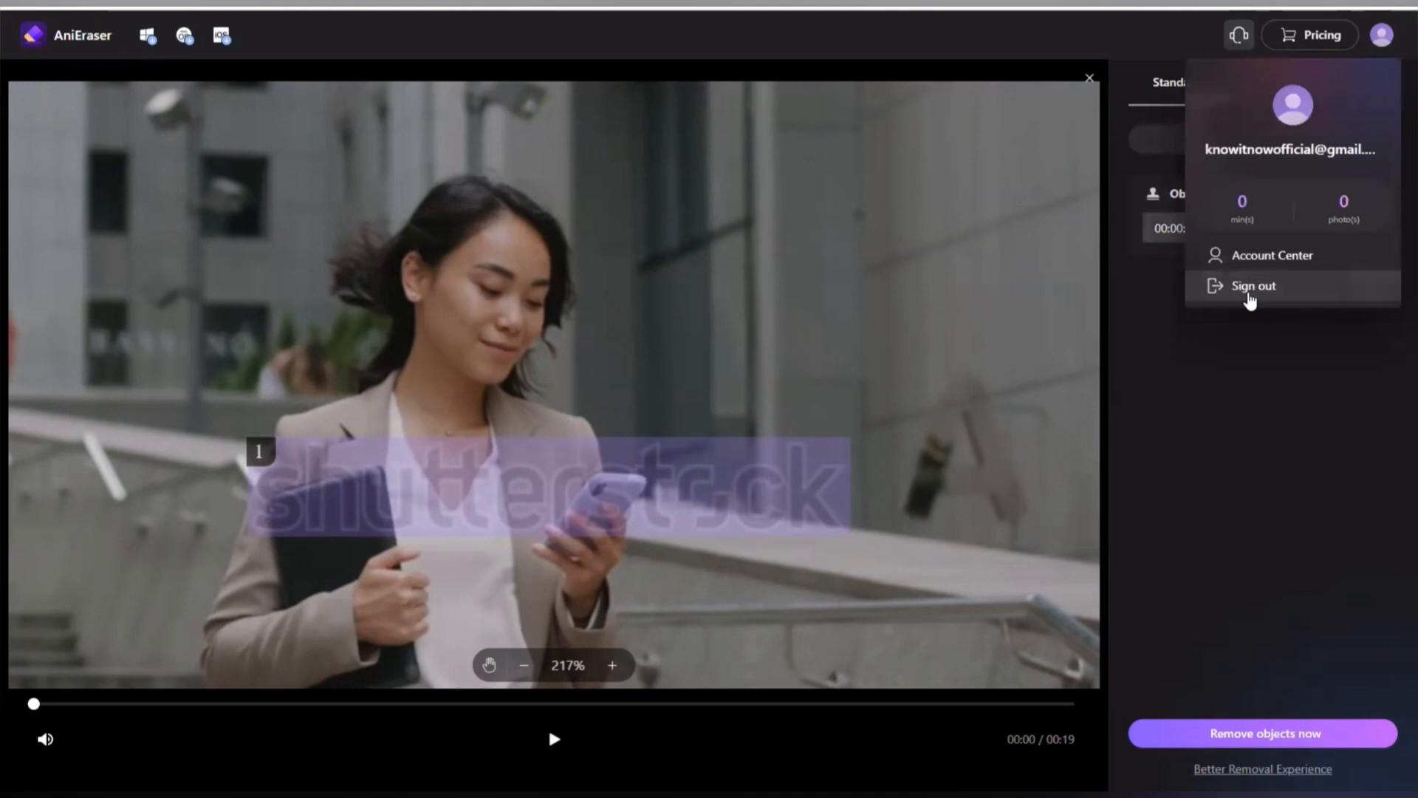
pyautogui.click(1253, 285)
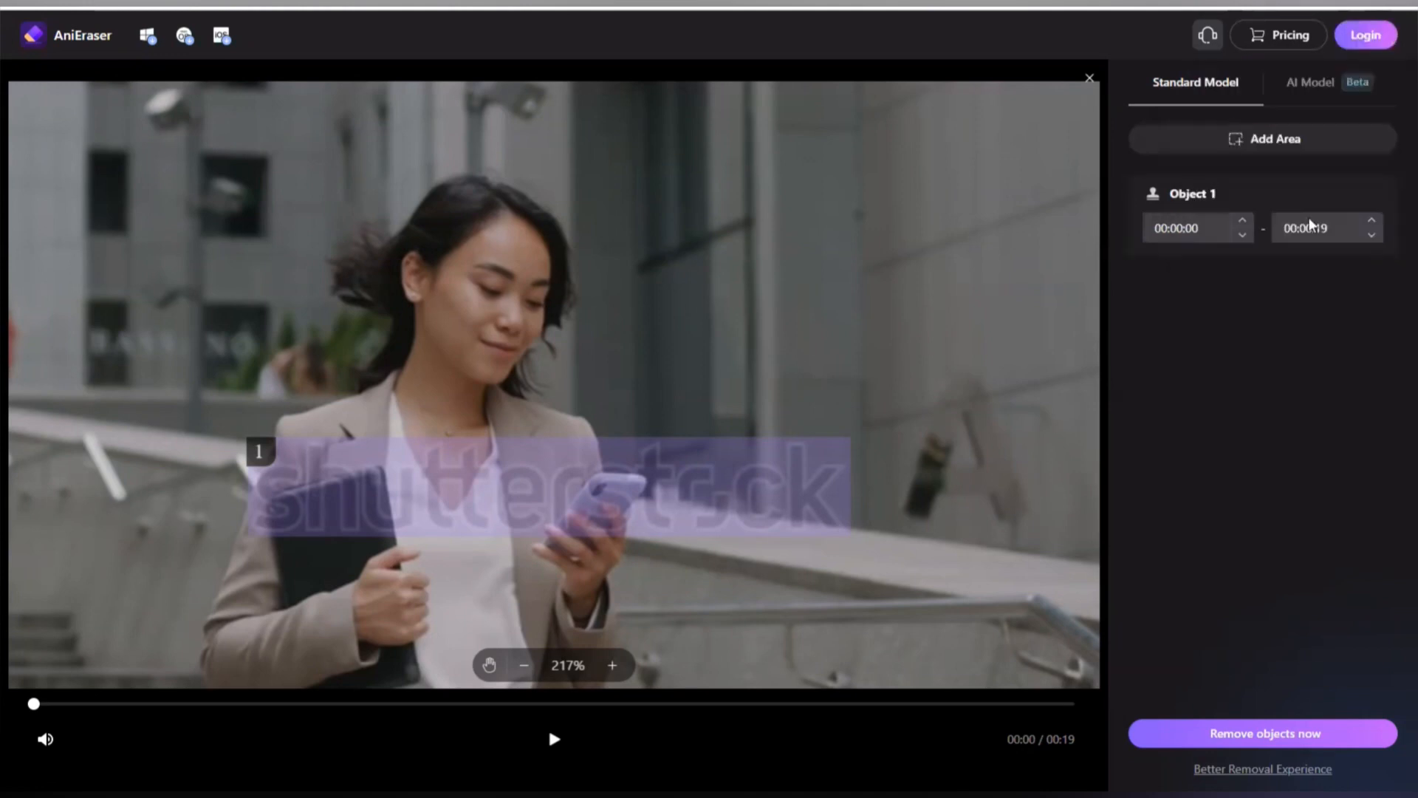
pyautogui.click(1088, 78)
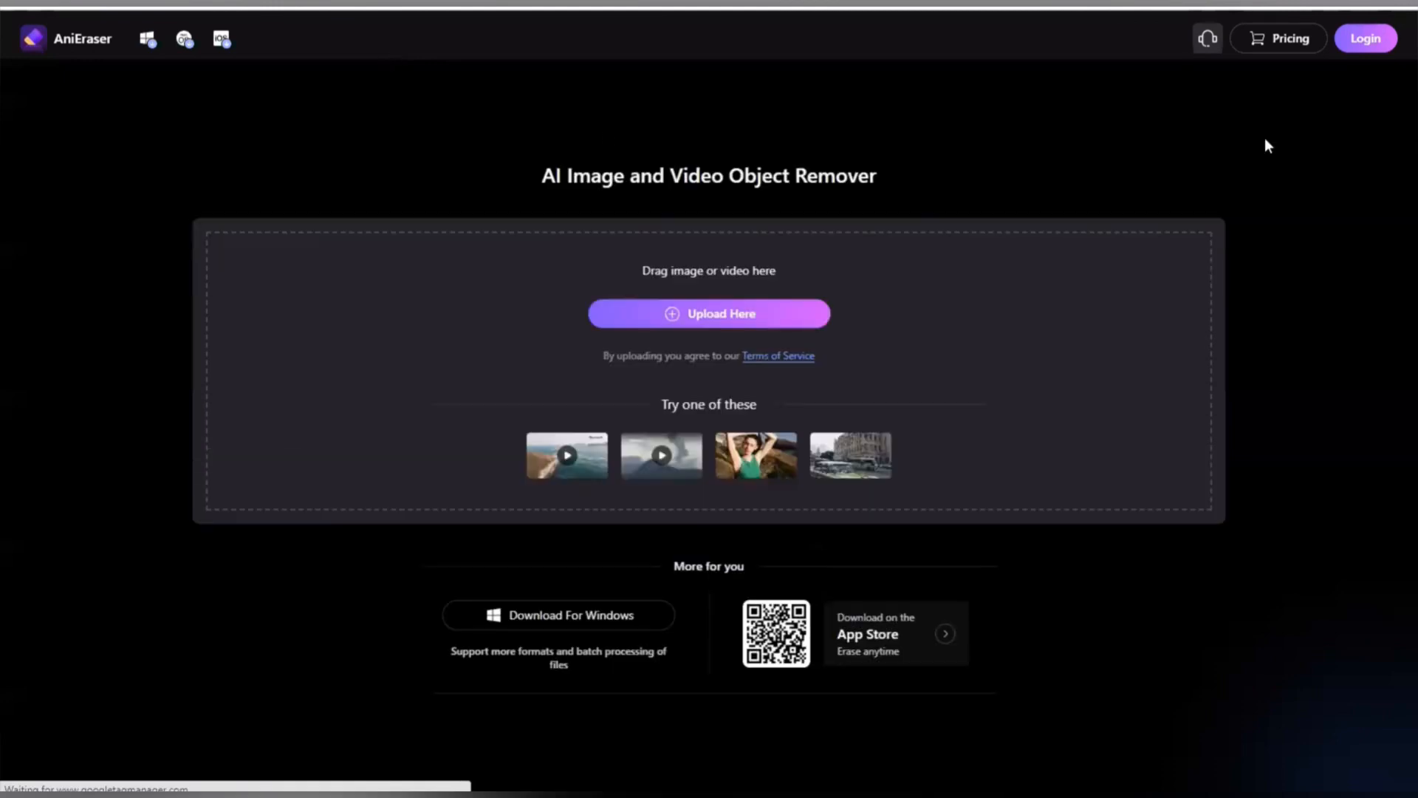
pyautogui.moveTo(1317, 96)
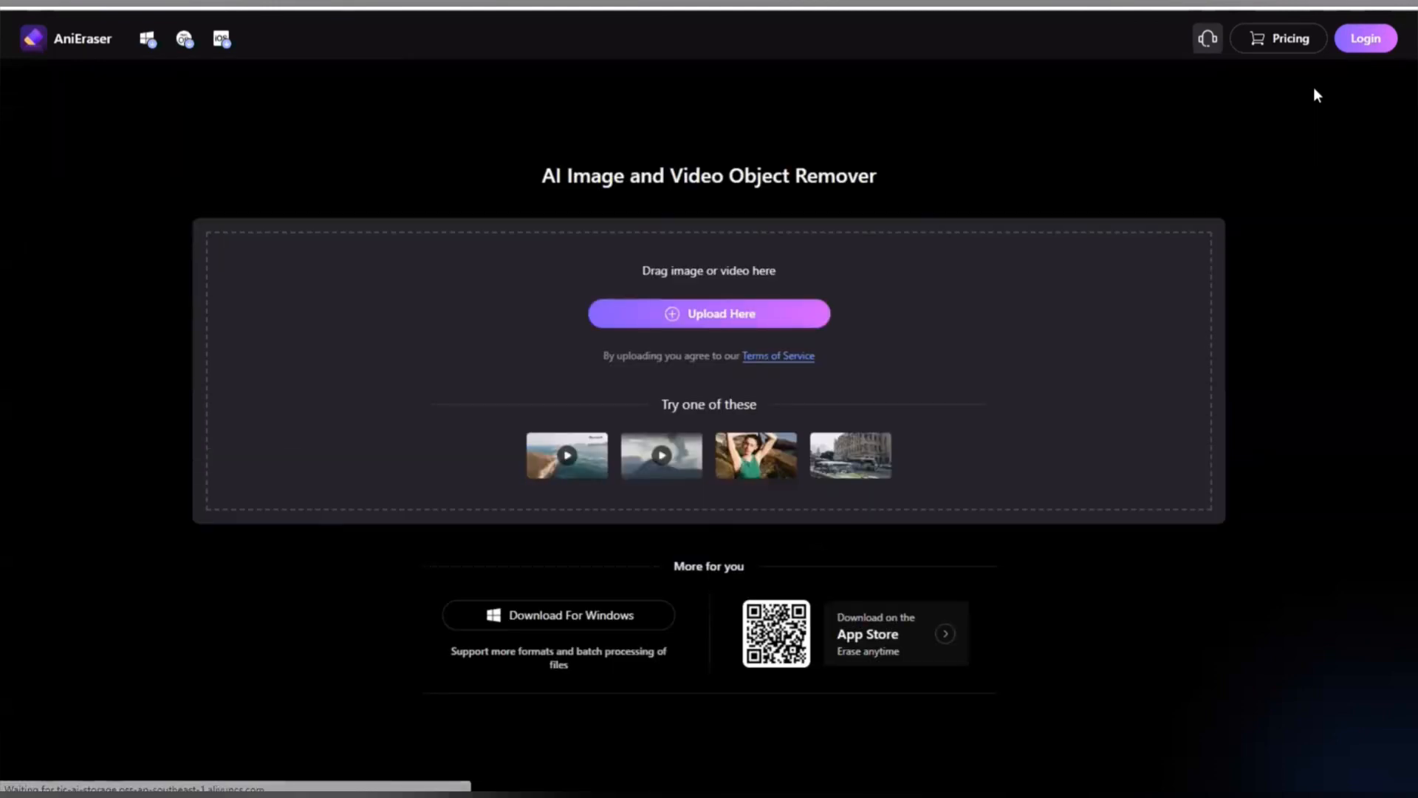
pyautogui.click(1365, 37)
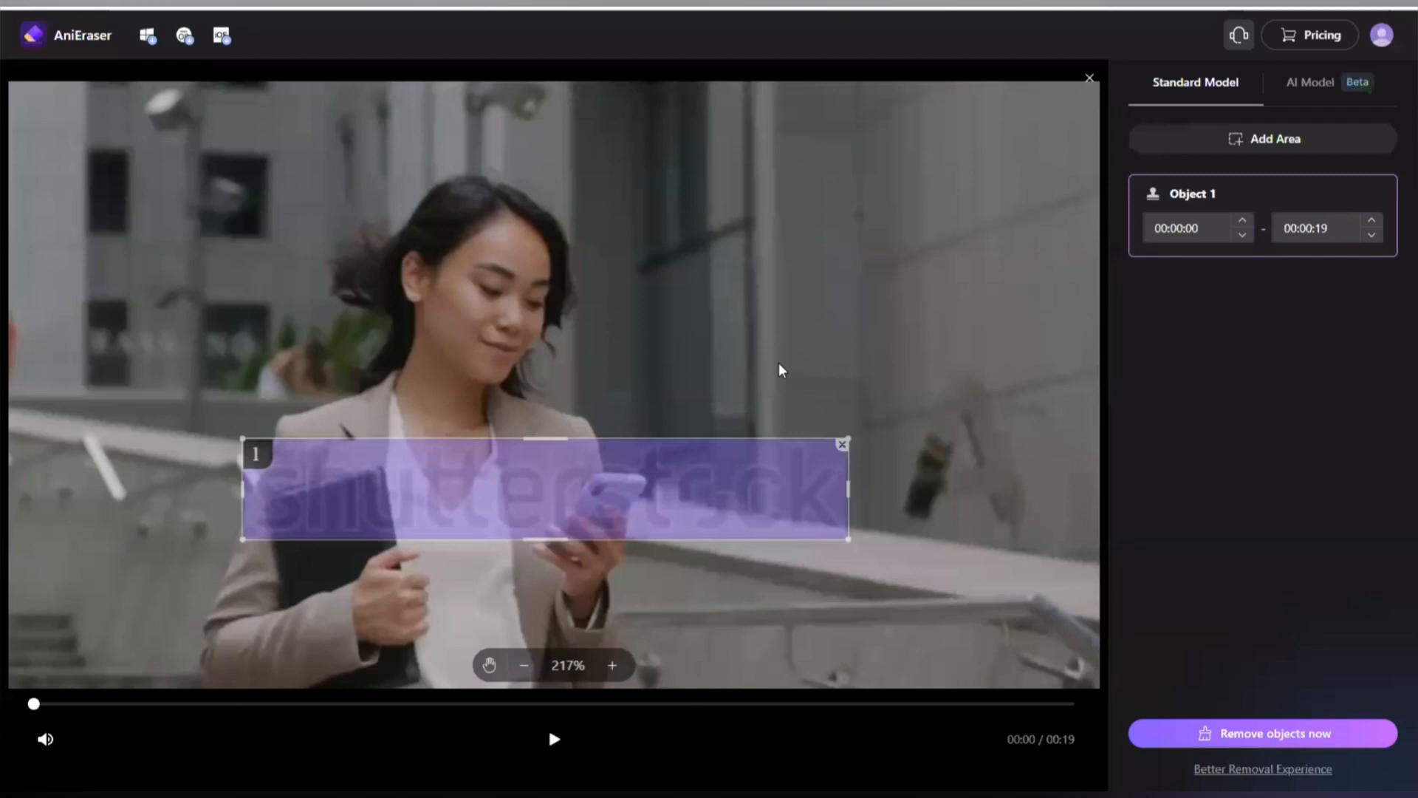
pyautogui.moveTo(798, 361)
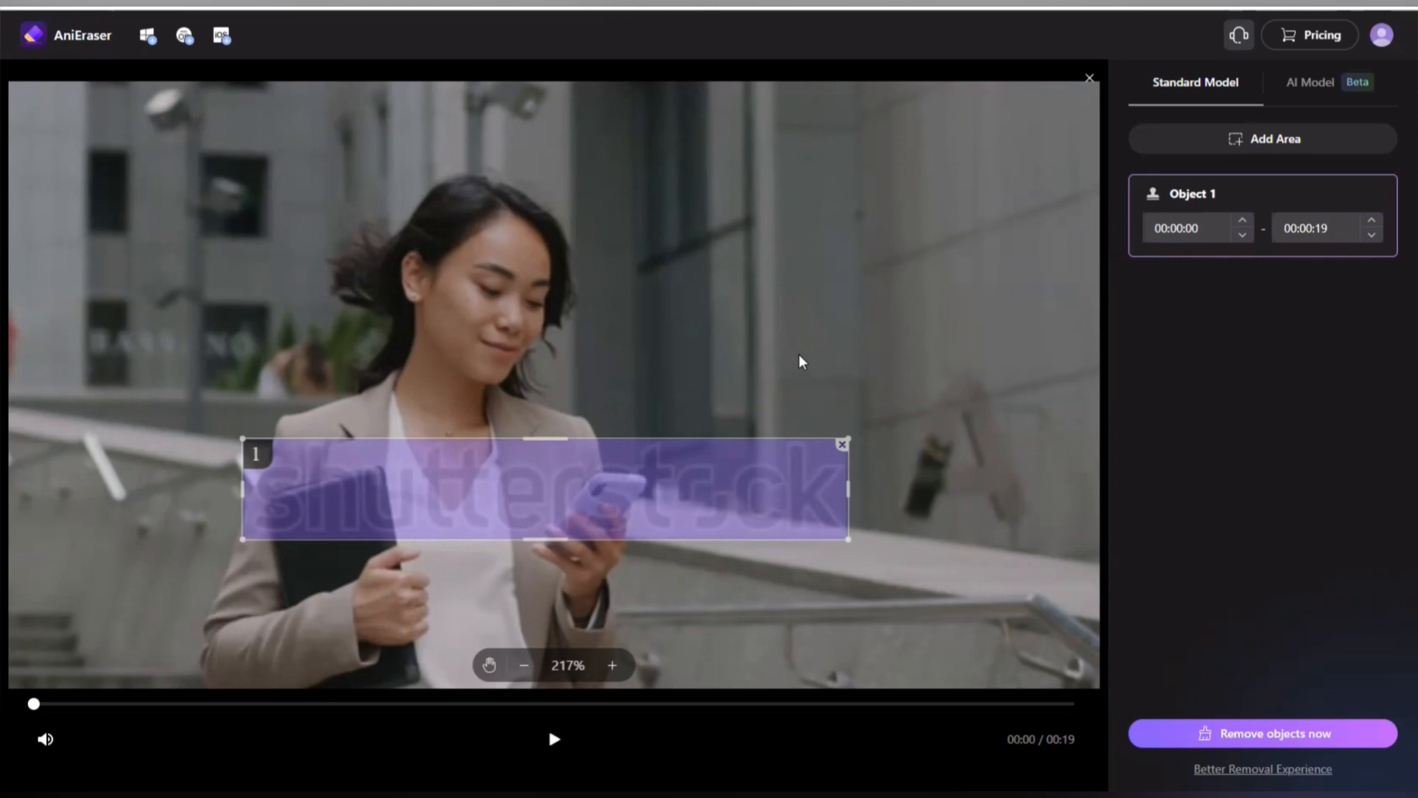
pyautogui.moveTo(1096, 674)
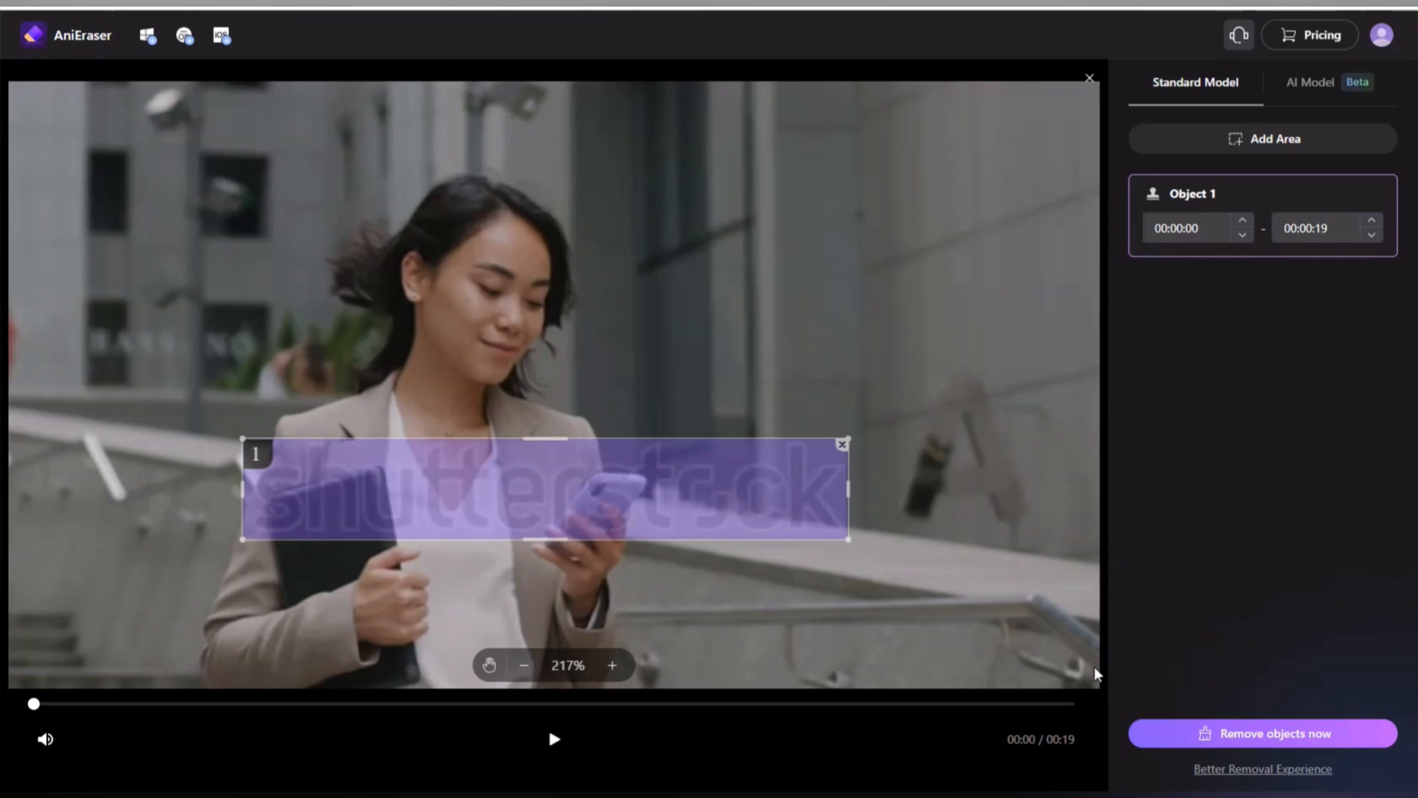
pyautogui.moveTo(1288, 744)
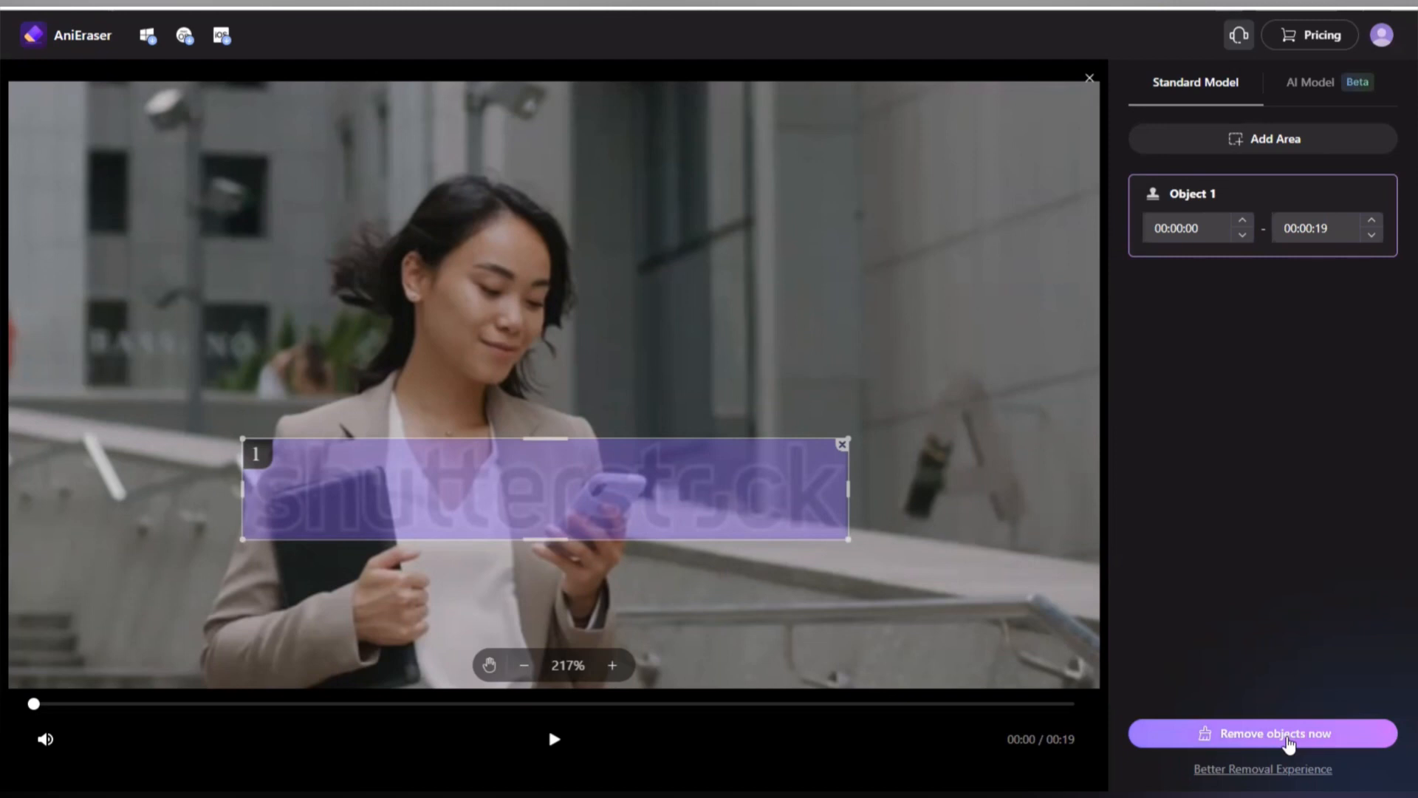
# Run Remove objects now on the marked watermark area.
pyautogui.click(1261, 733)
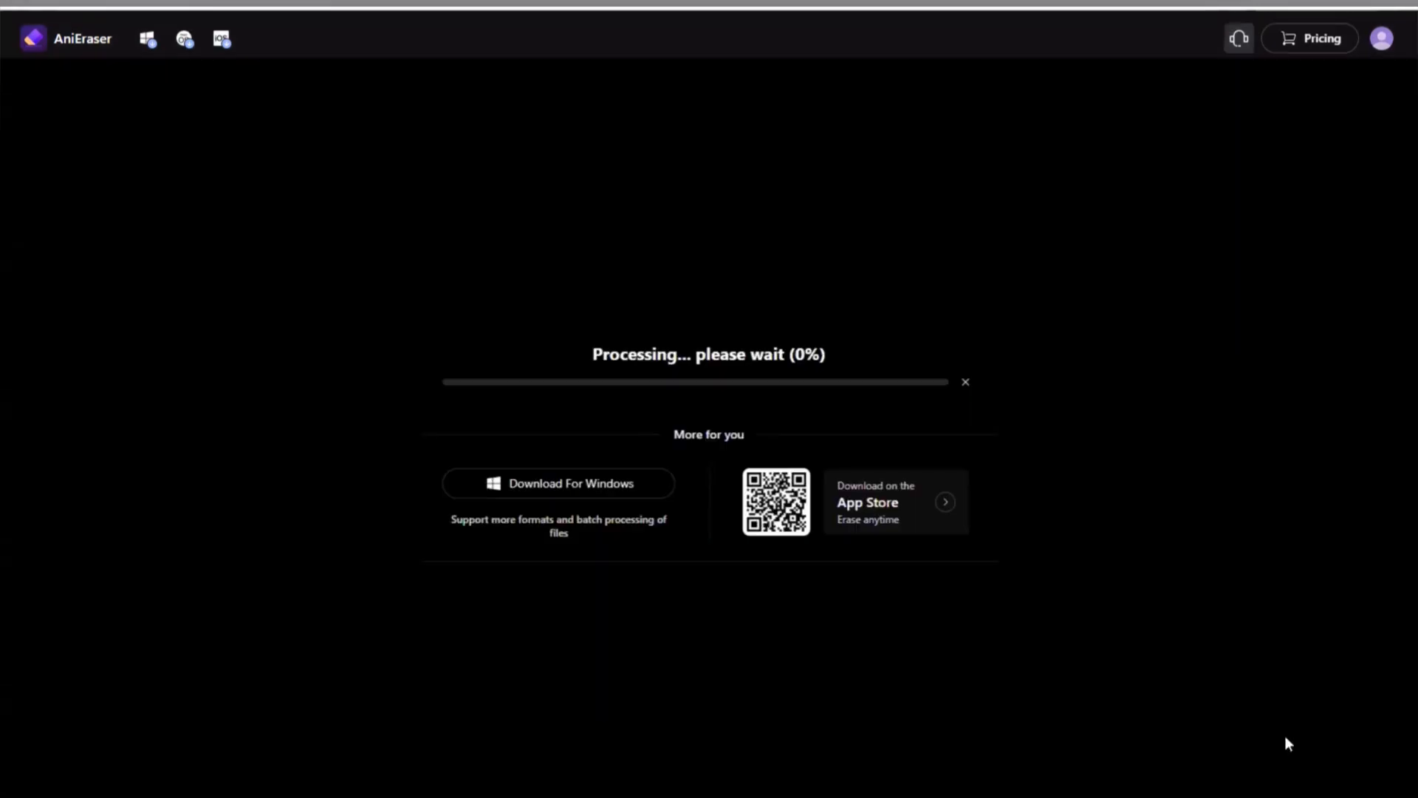
pyautogui.moveTo(1083, 553)
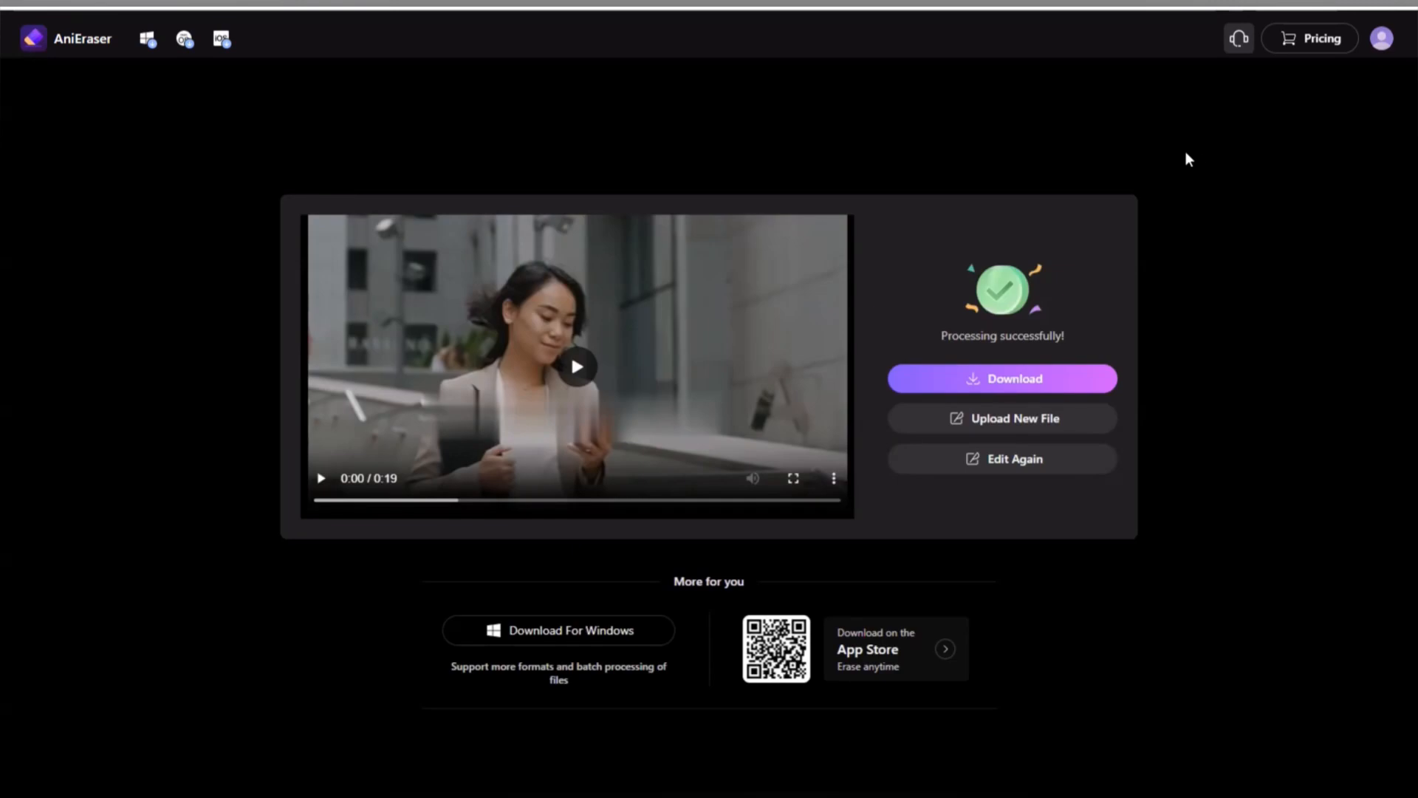
pyautogui.moveTo(580, 372)
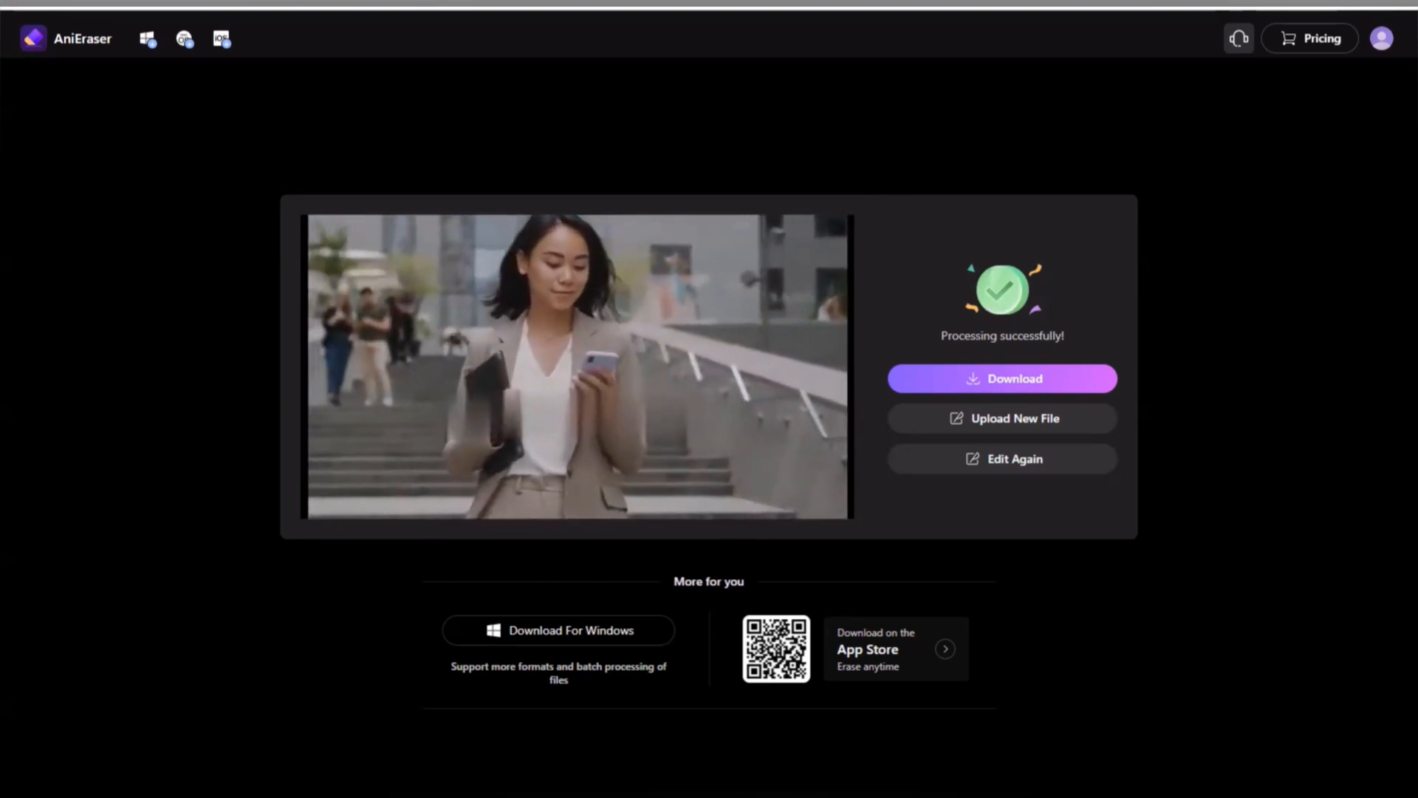
# Play and pause the processed preview twice to review the watermark-free clip.
pyautogui.click(579, 366)
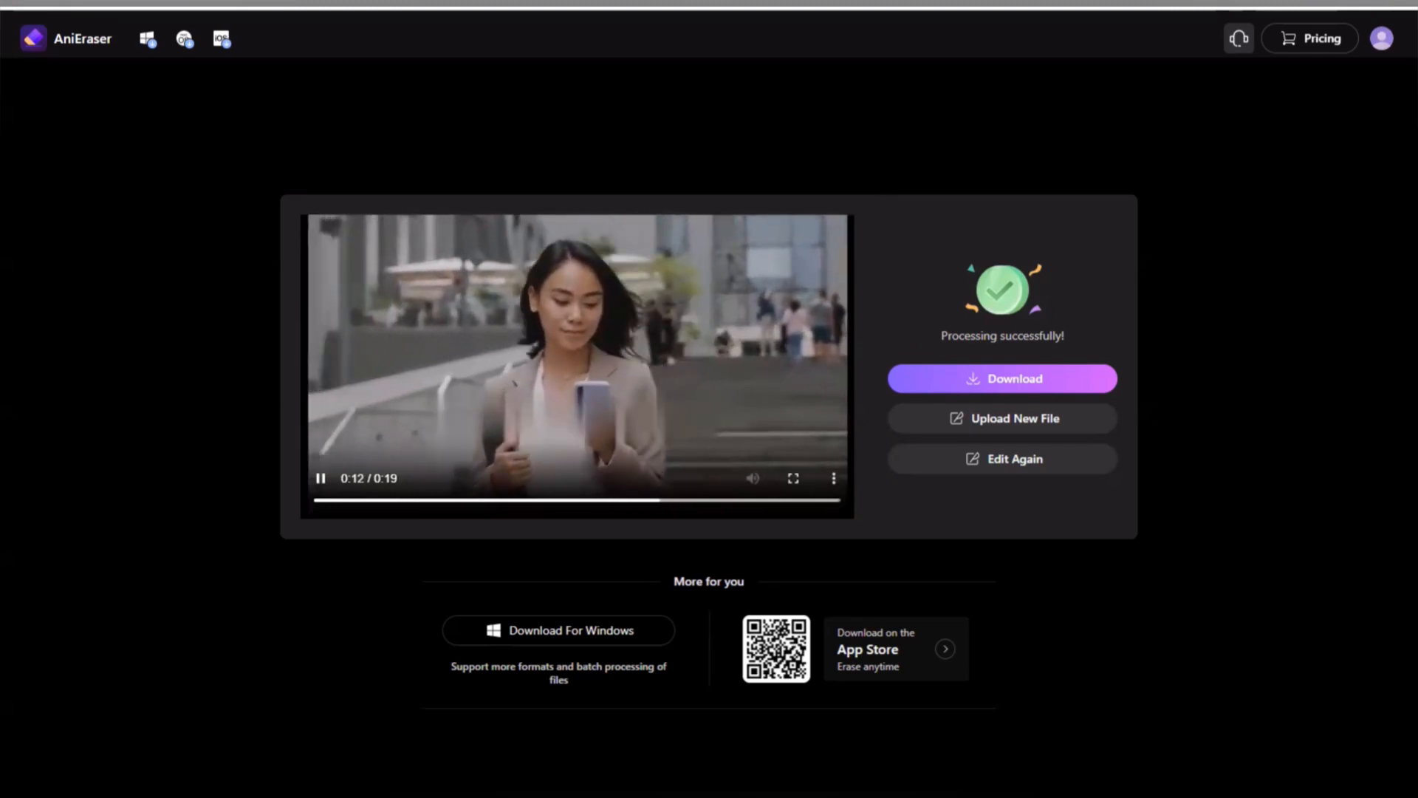
pyautogui.click(579, 366)
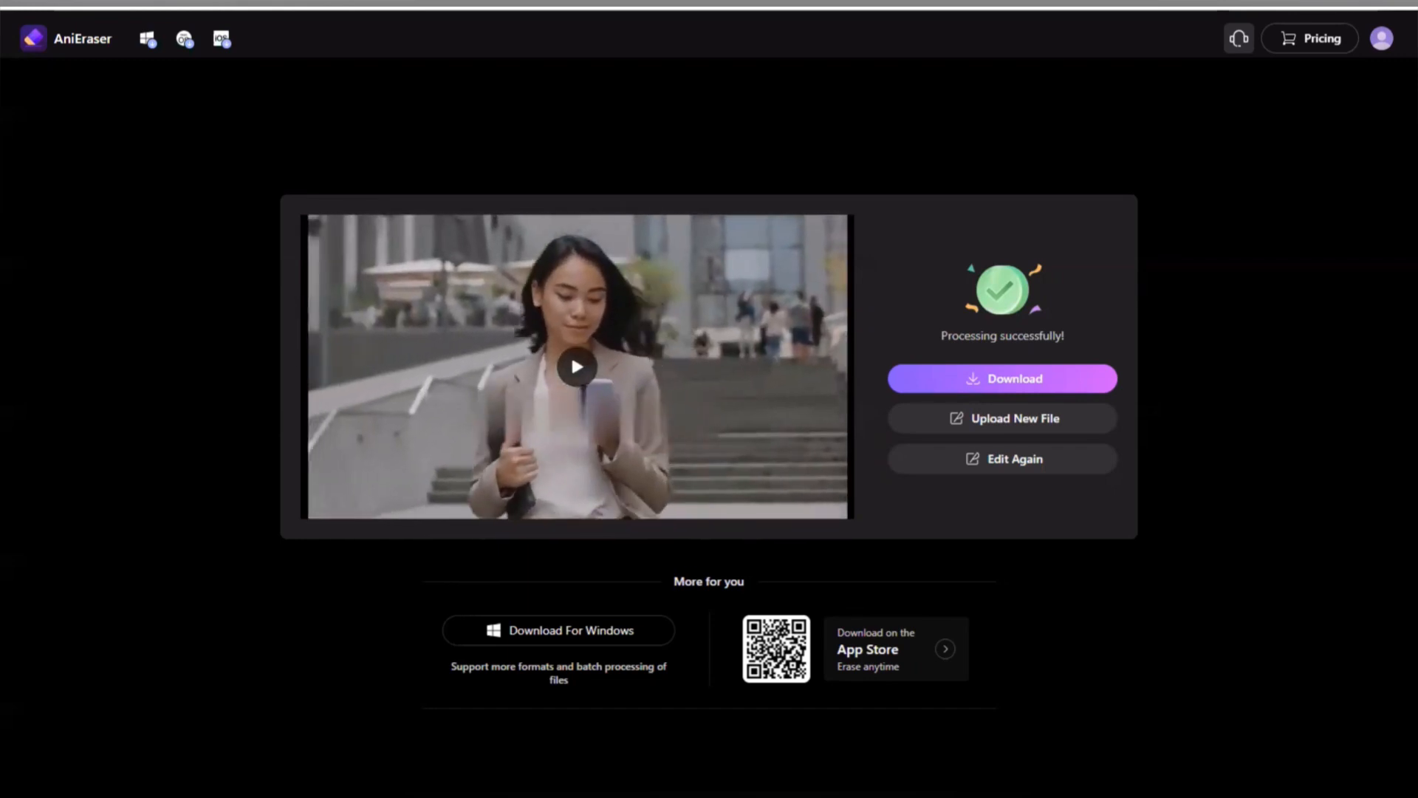
pyautogui.click(576, 366)
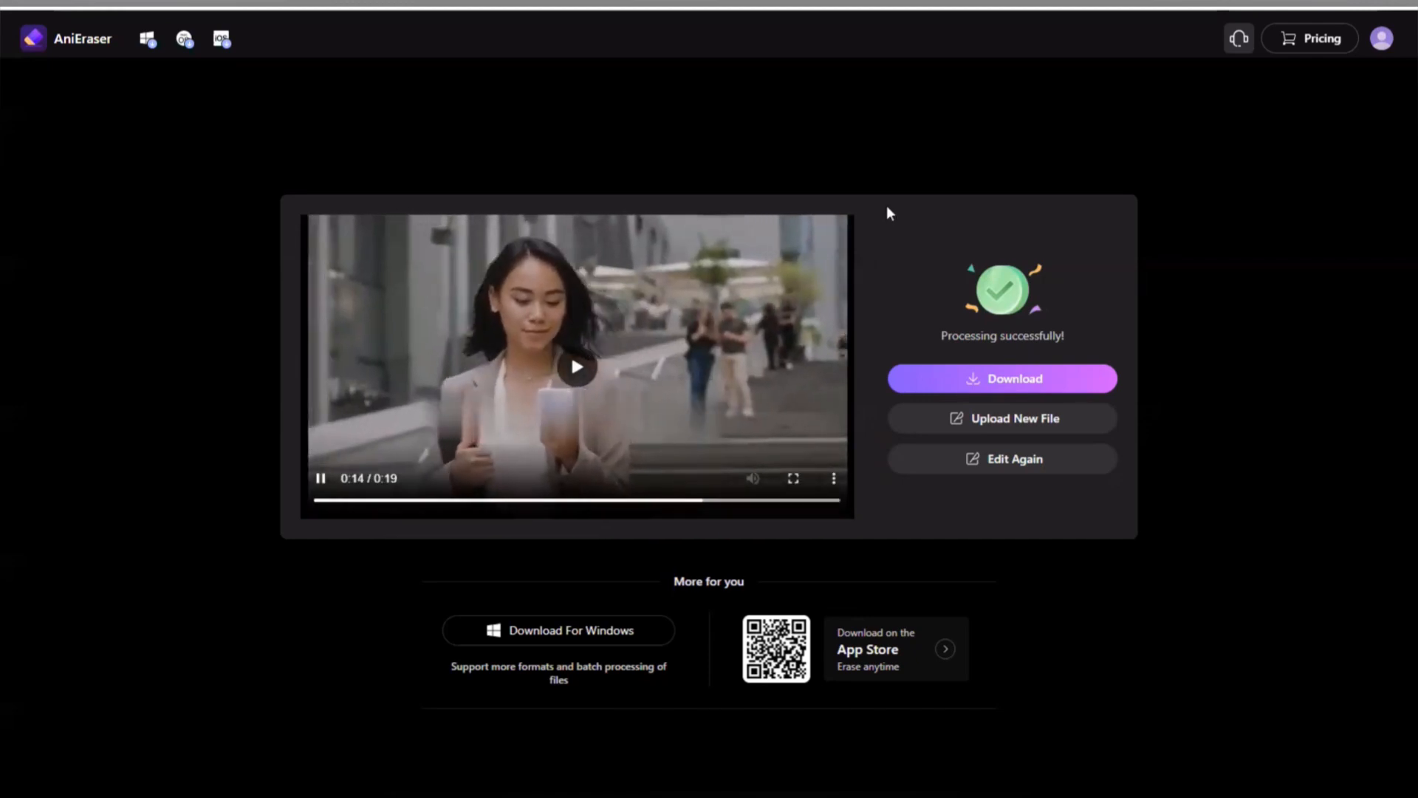
pyautogui.click(576, 366)
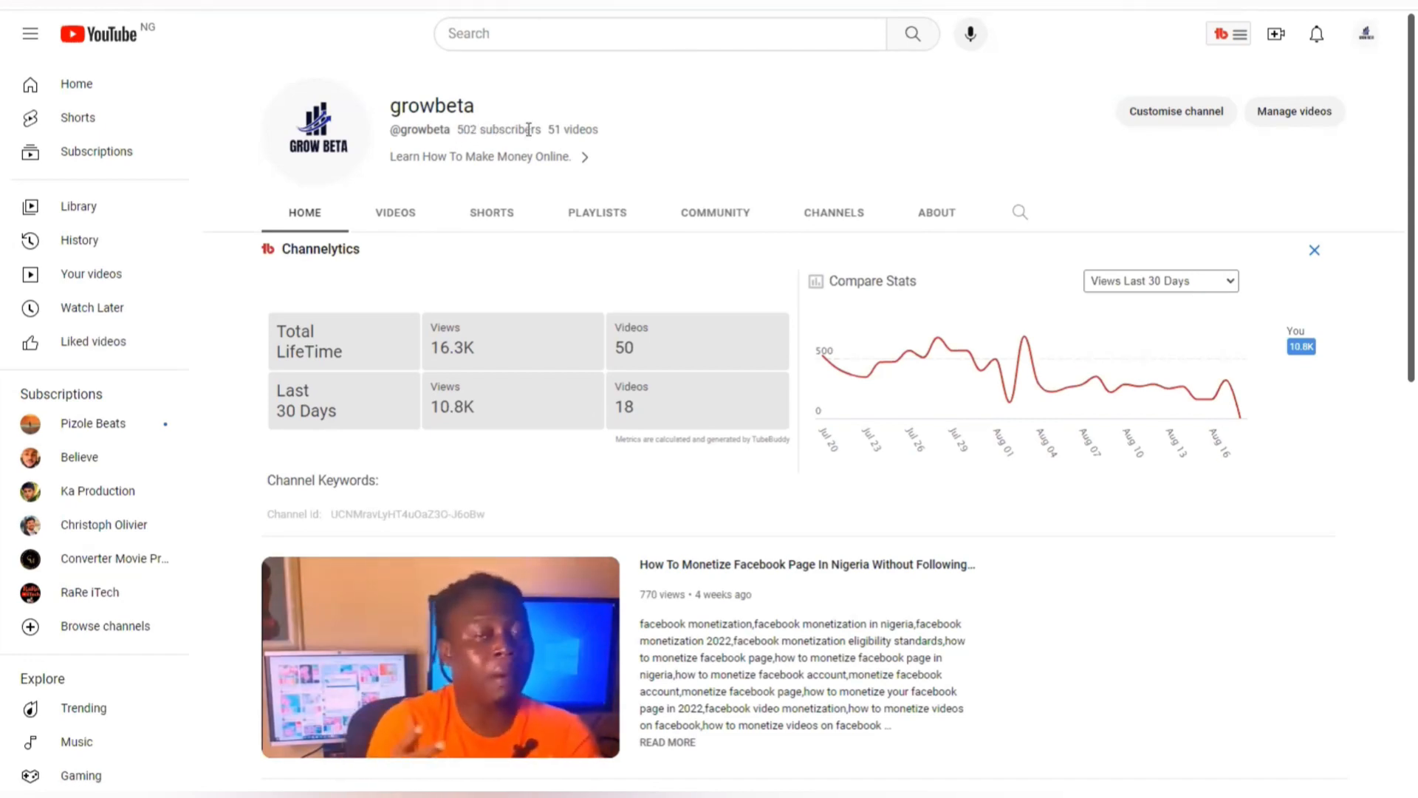
pyautogui.moveTo(613, 170)
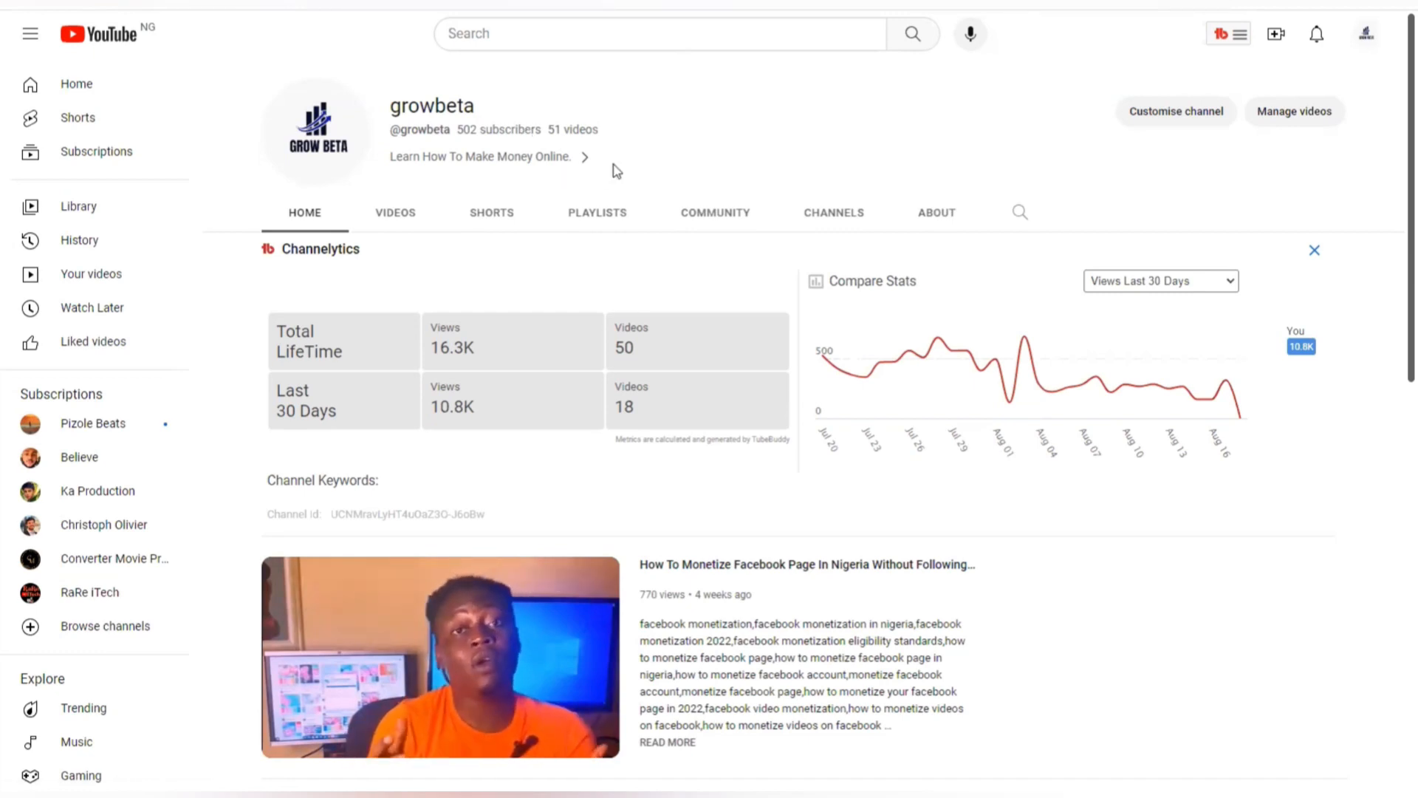
pyautogui.moveTo(644, 152)
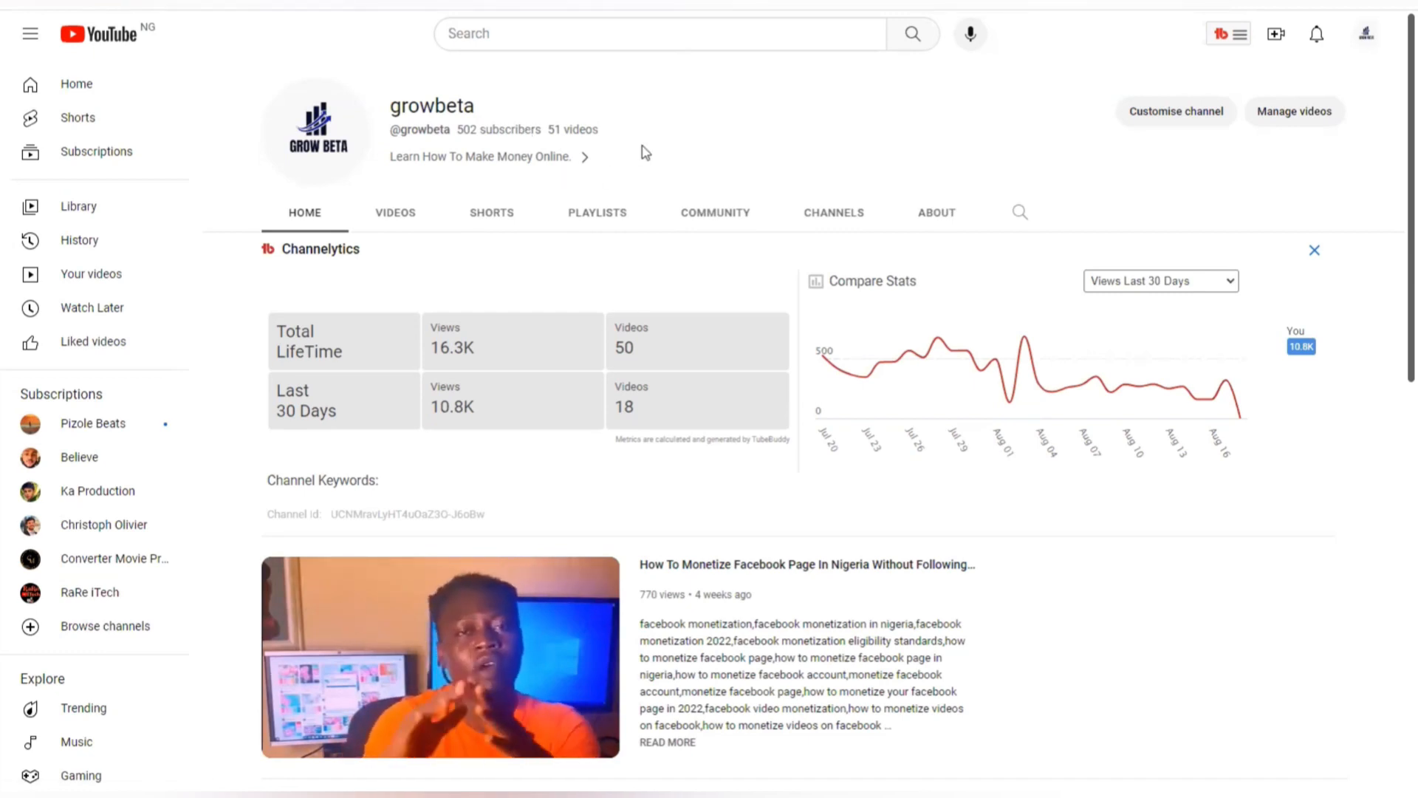